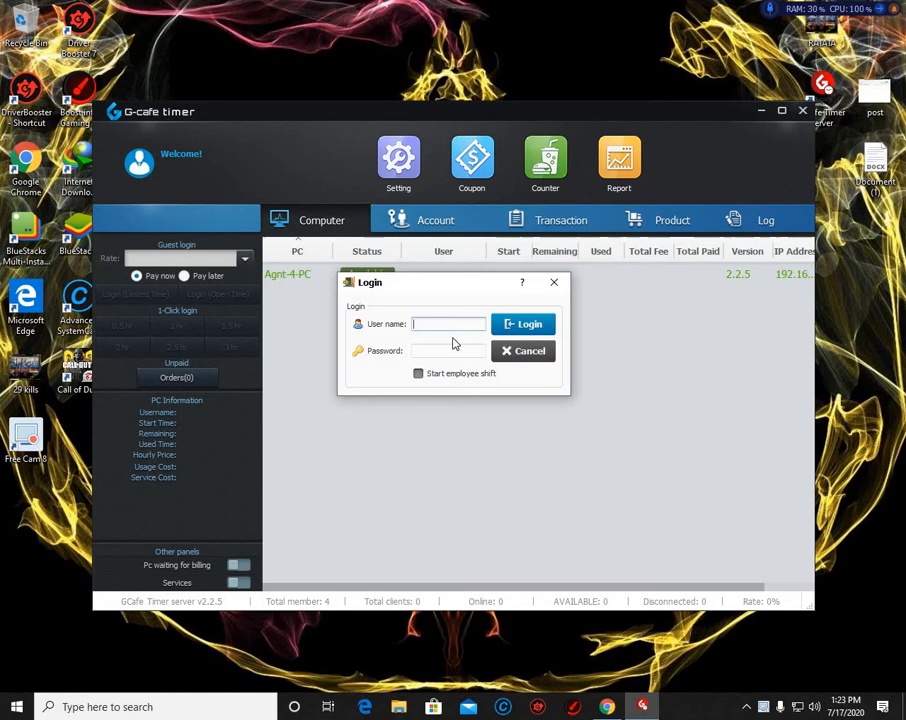
- Log in to the GCafe Timer server with the admin credentials as JAZZ
{"action": "left_click", "coordinate": [448, 323]}
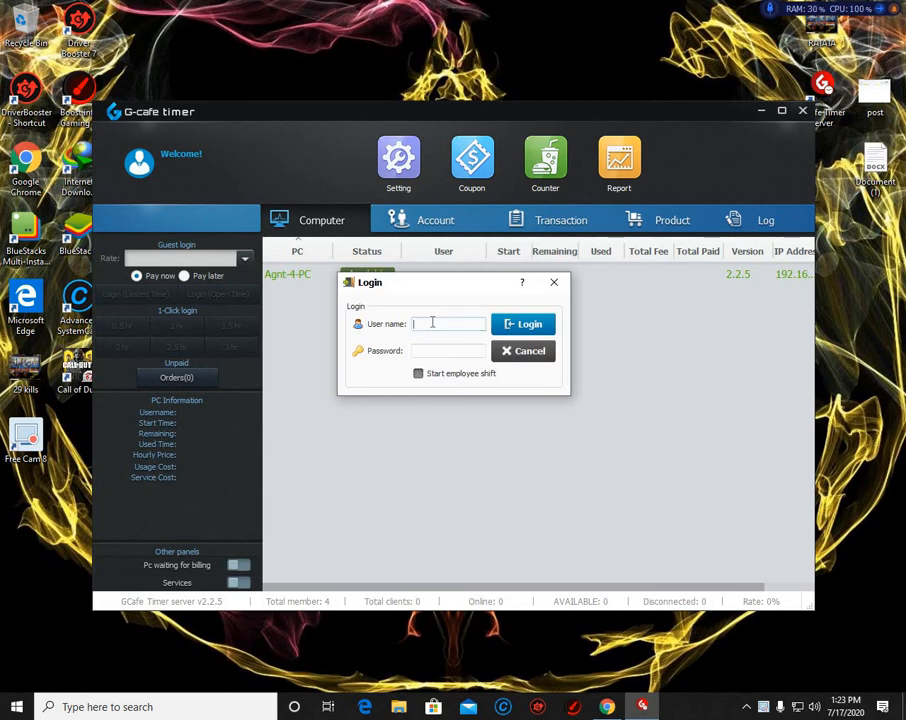
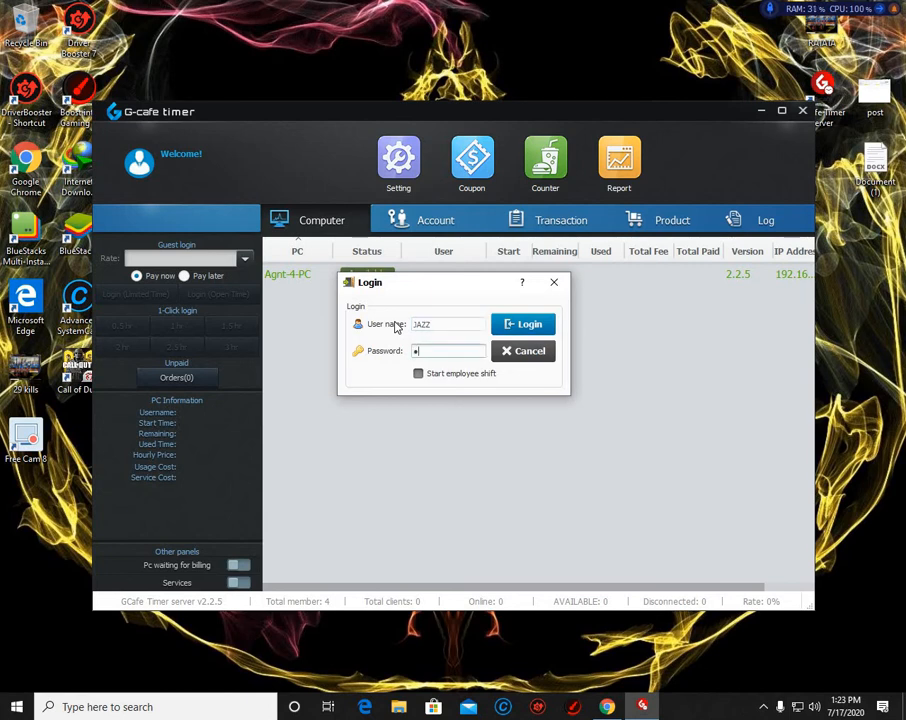
{"action": "left_click", "coordinate": [523, 323]}
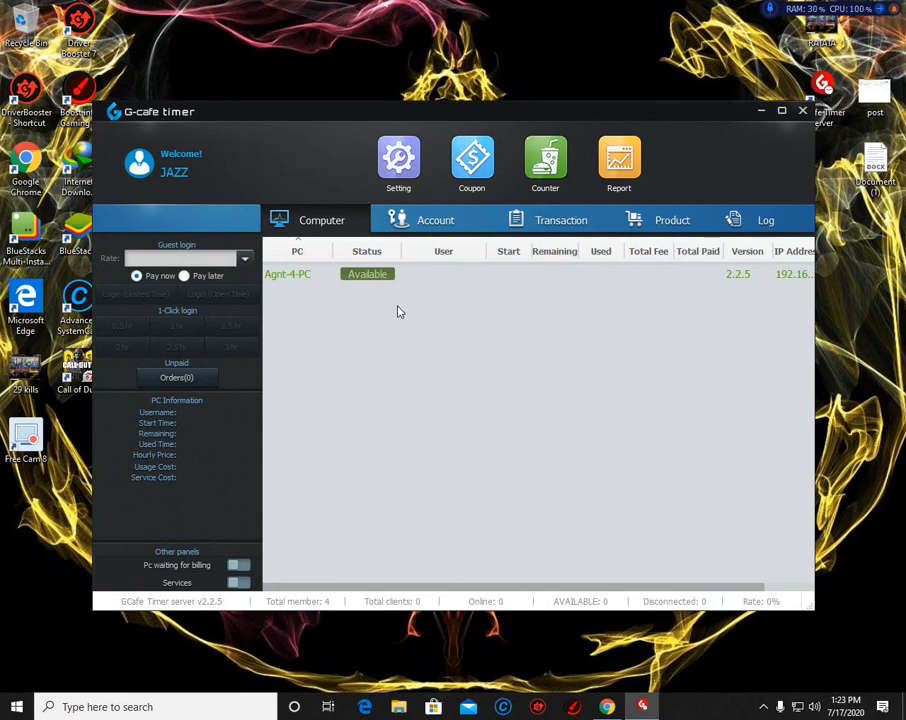
{"action": "mouse_move", "coordinate": [402, 202]}
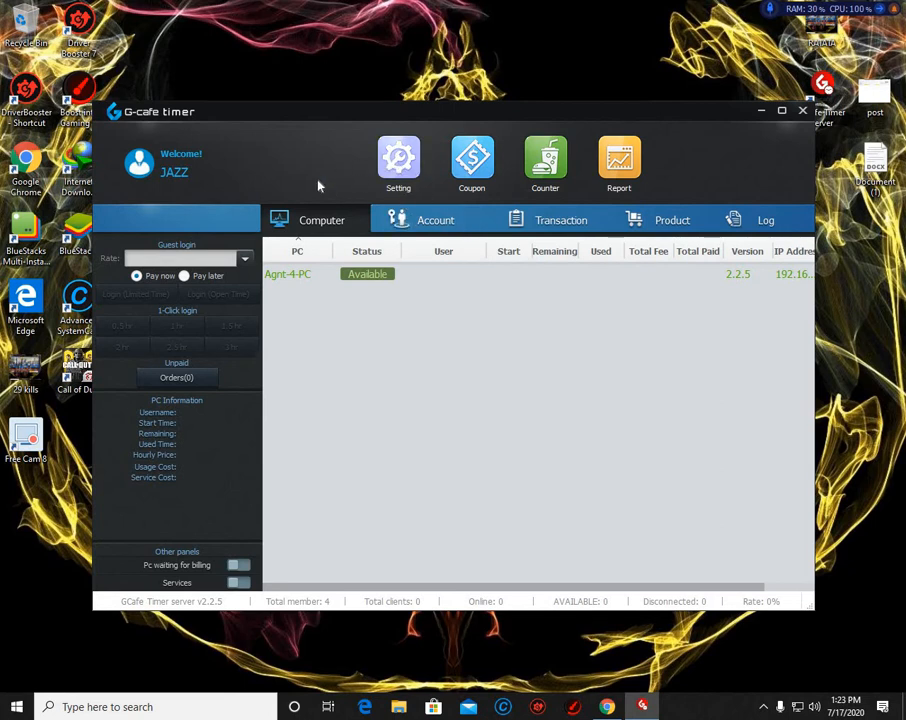
{"action": "left_click", "coordinate": [398, 158]}
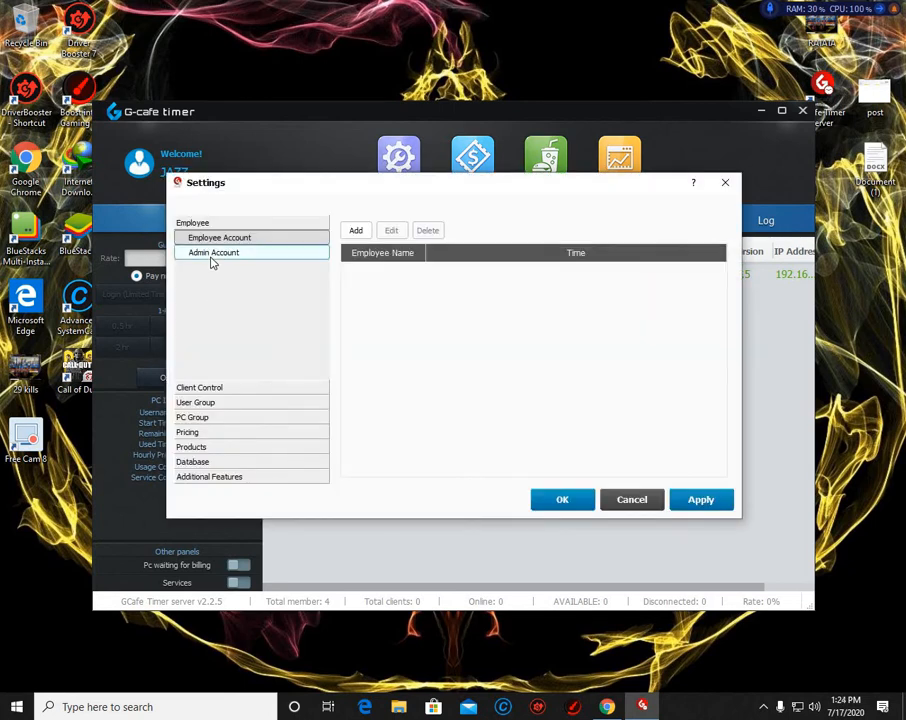
{"action": "left_click", "coordinate": [213, 252]}
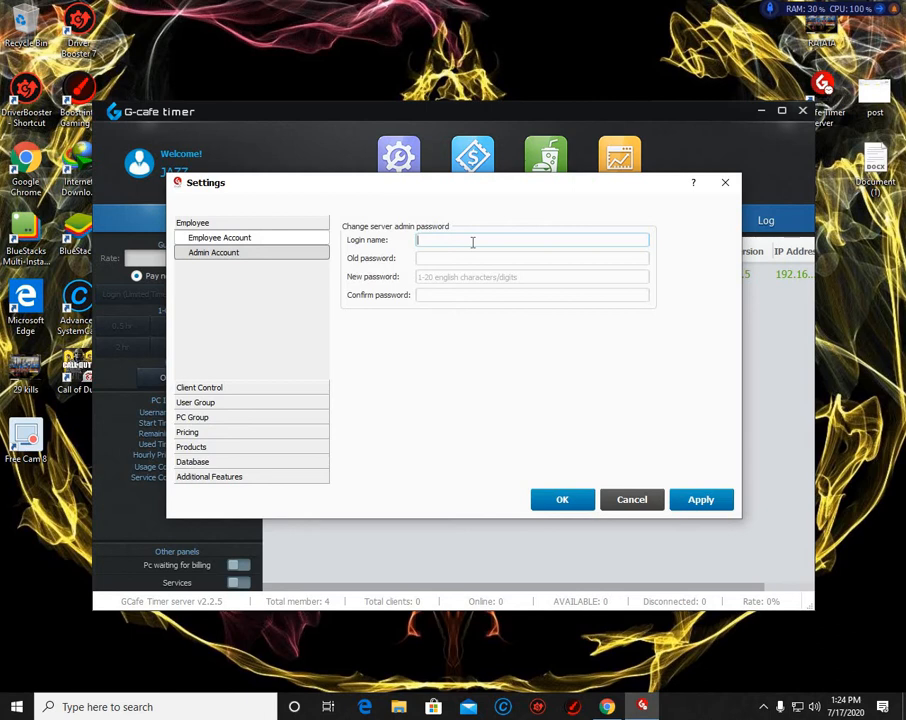
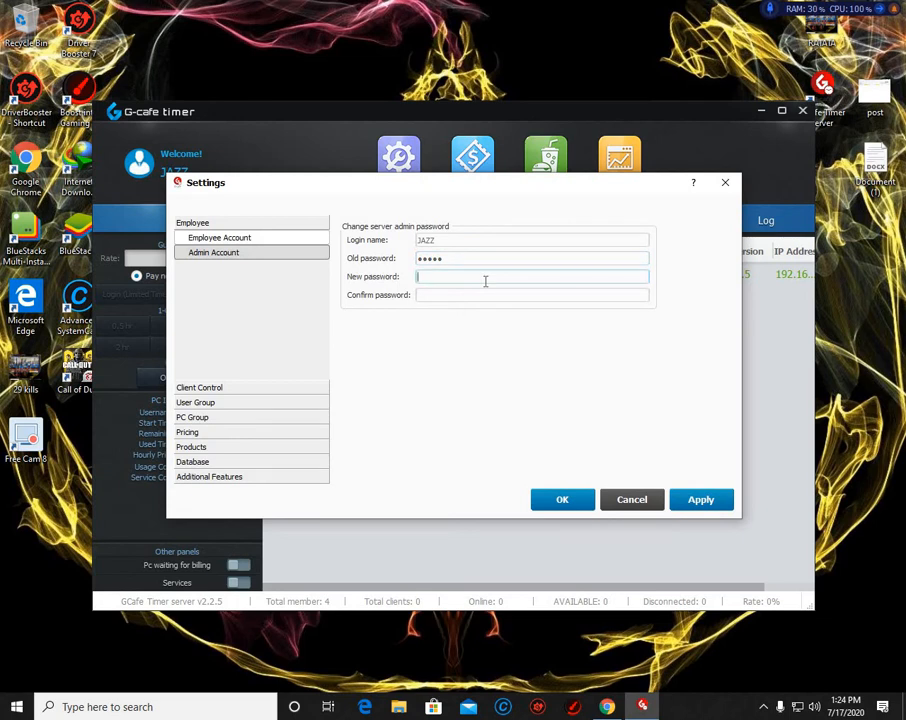
{"action": "left_click", "coordinate": [532, 294]}
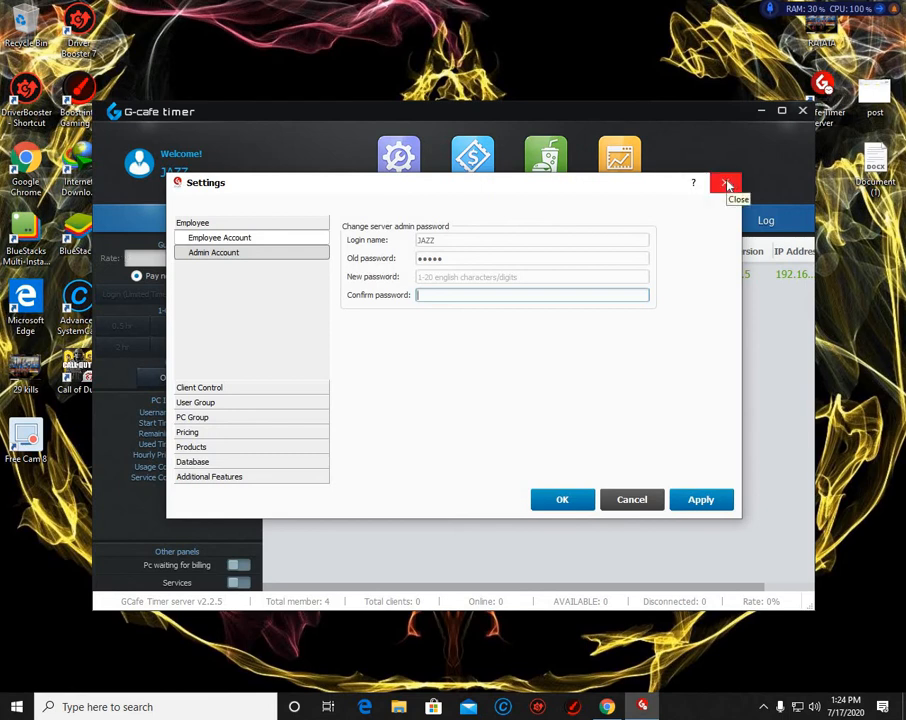
{"action": "left_click", "coordinate": [726, 183]}
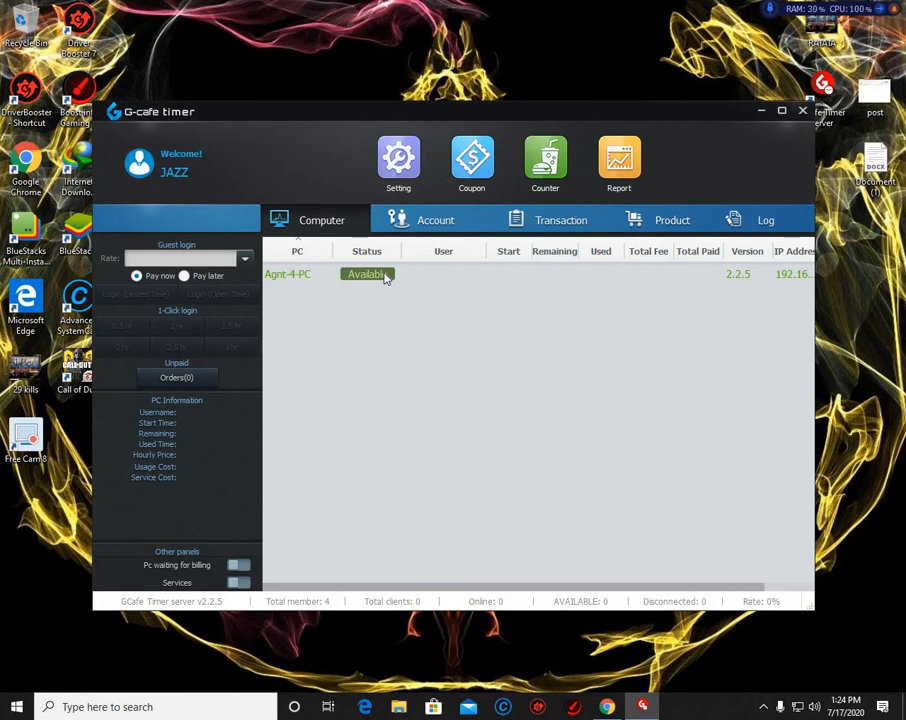
{"action": "mouse_move", "coordinate": [383, 280]}
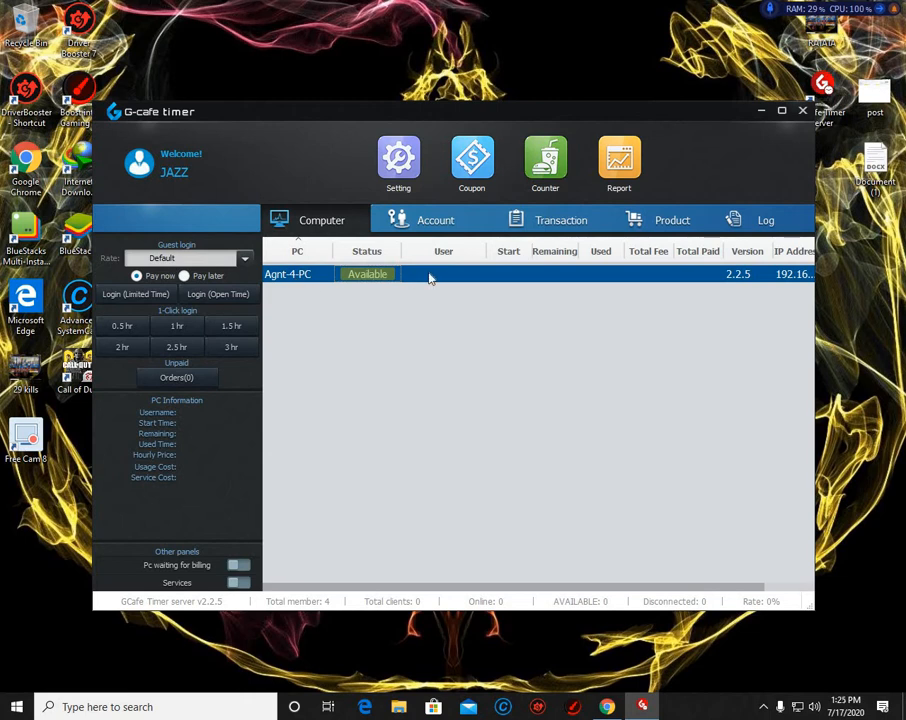
{"action": "mouse_move", "coordinate": [413, 277]}
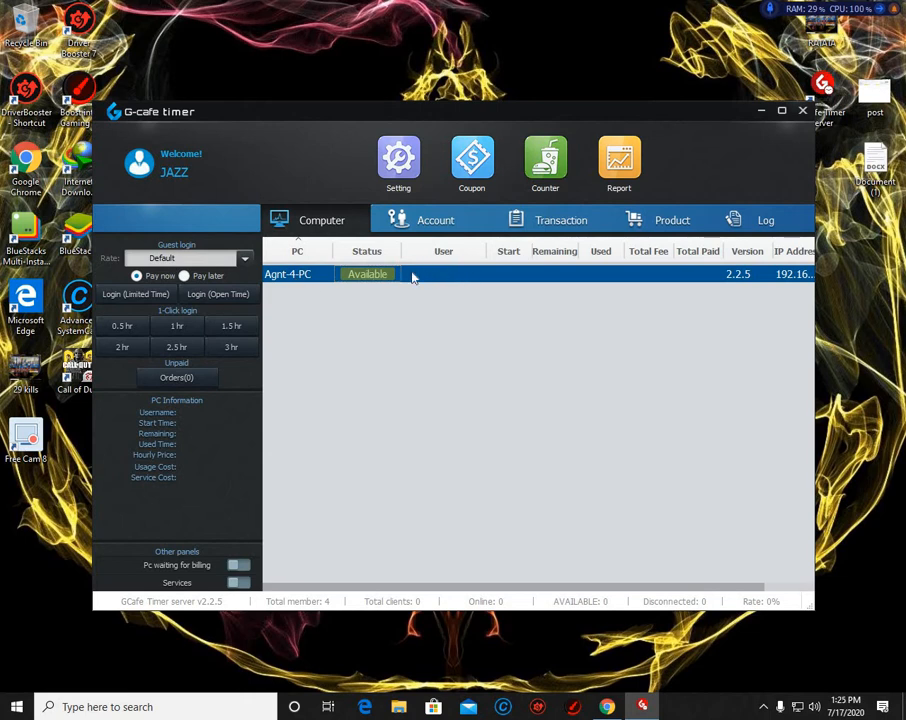
{"action": "mouse_move", "coordinate": [422, 268]}
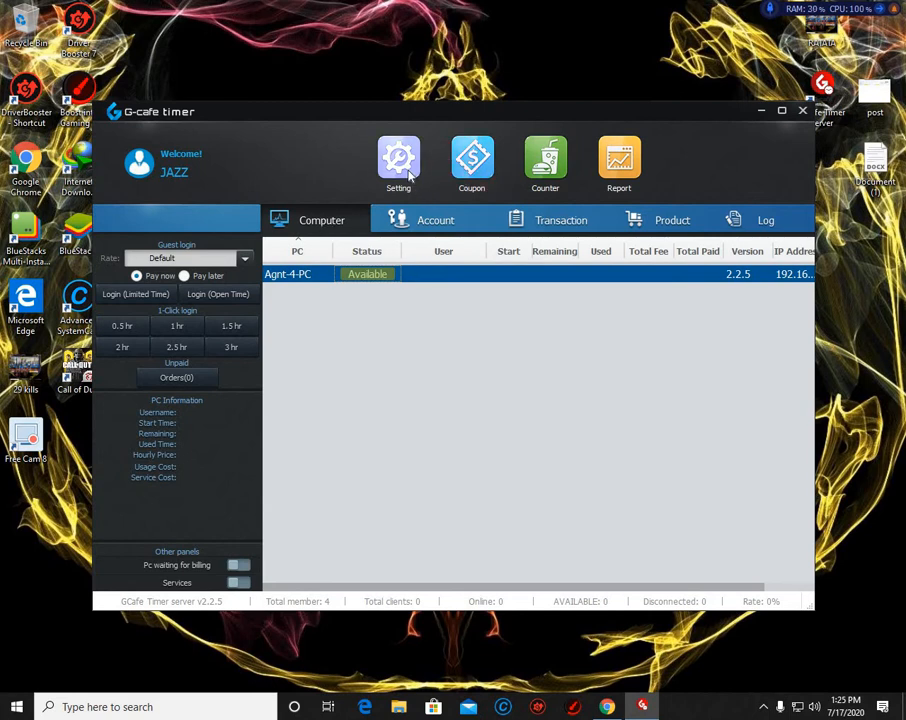
{"action": "left_click", "coordinate": [398, 158]}
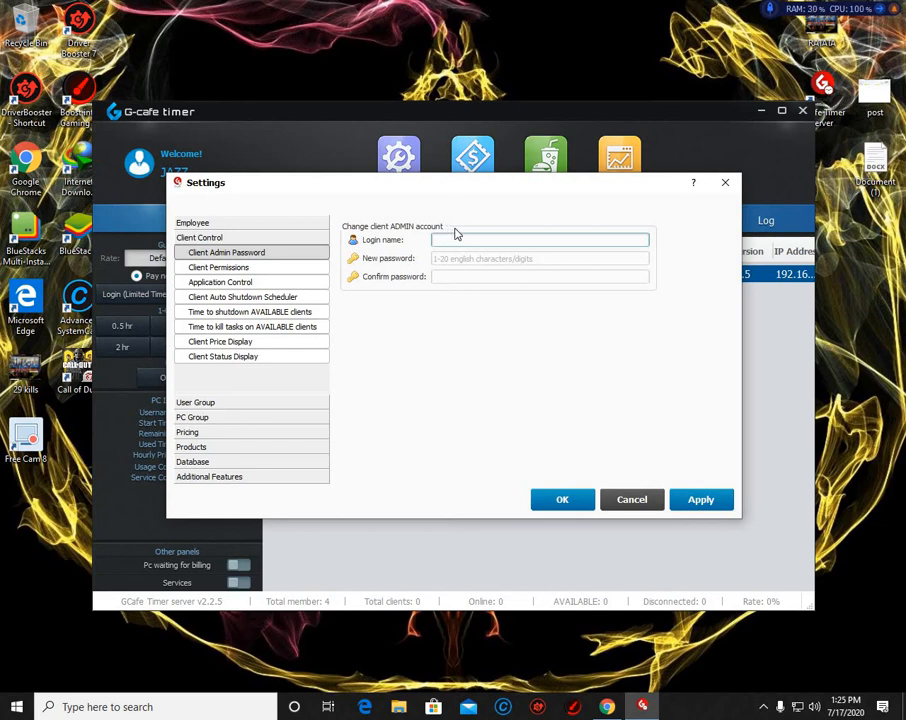
{"action": "type", "text": "GARENA"}
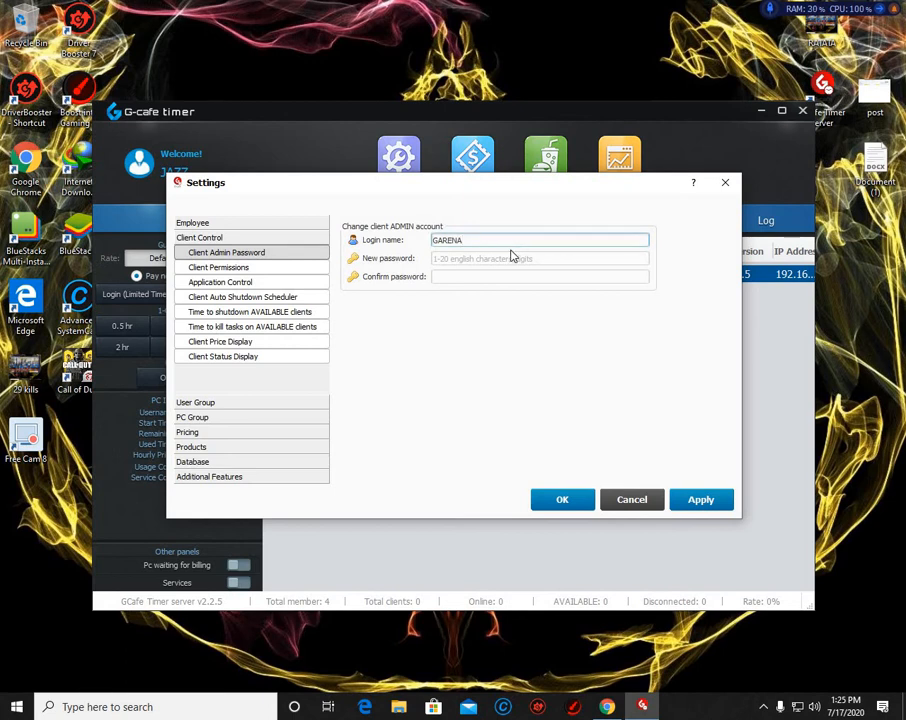
{"action": "type", "text": "1"}
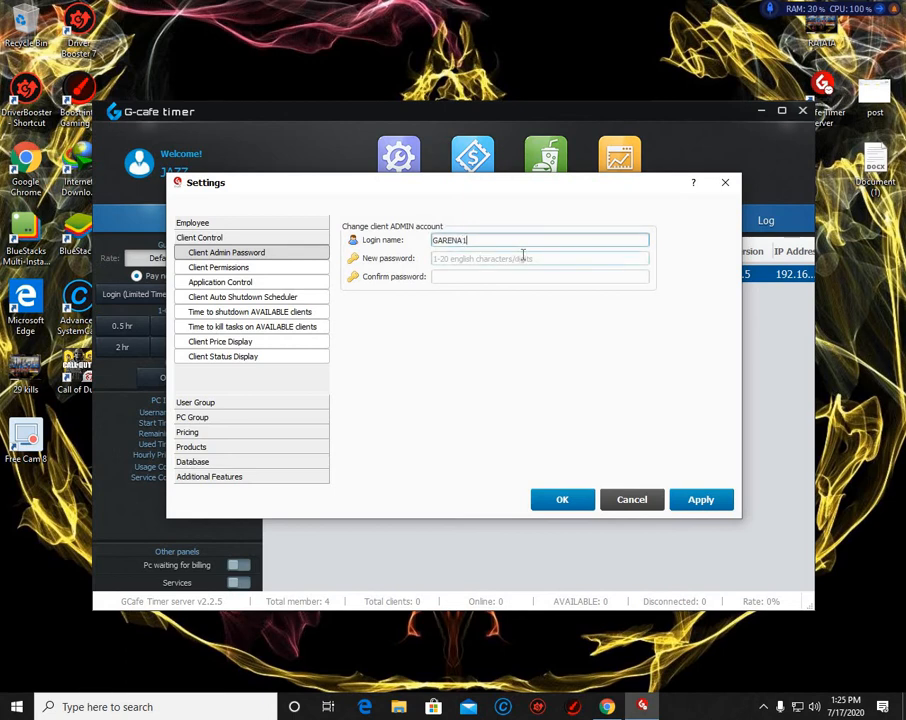
{"action": "left_click", "coordinate": [540, 258]}
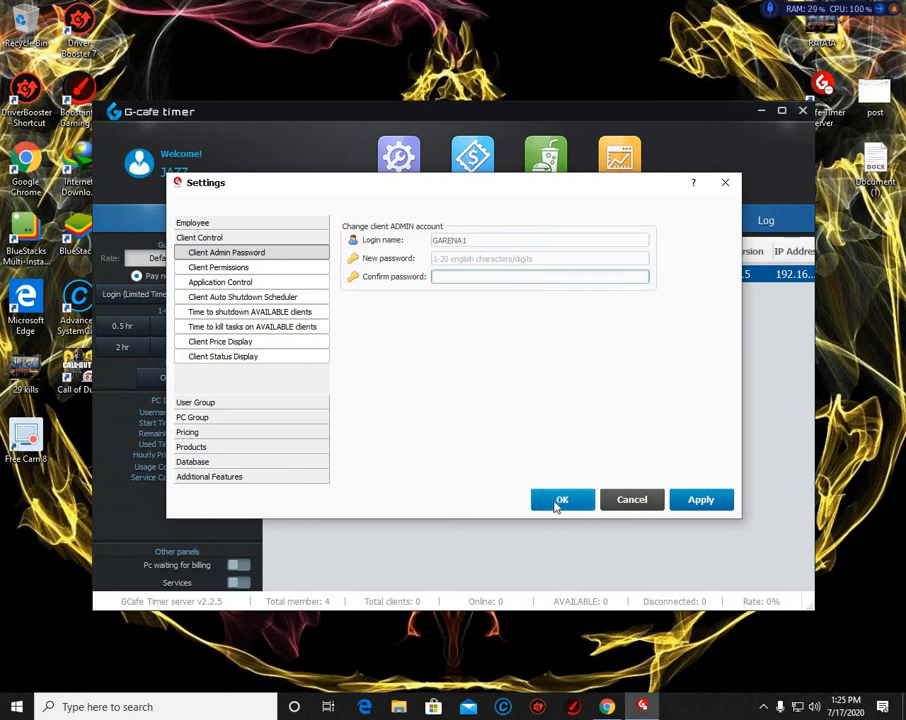
{"action": "mouse_move", "coordinate": [726, 182]}
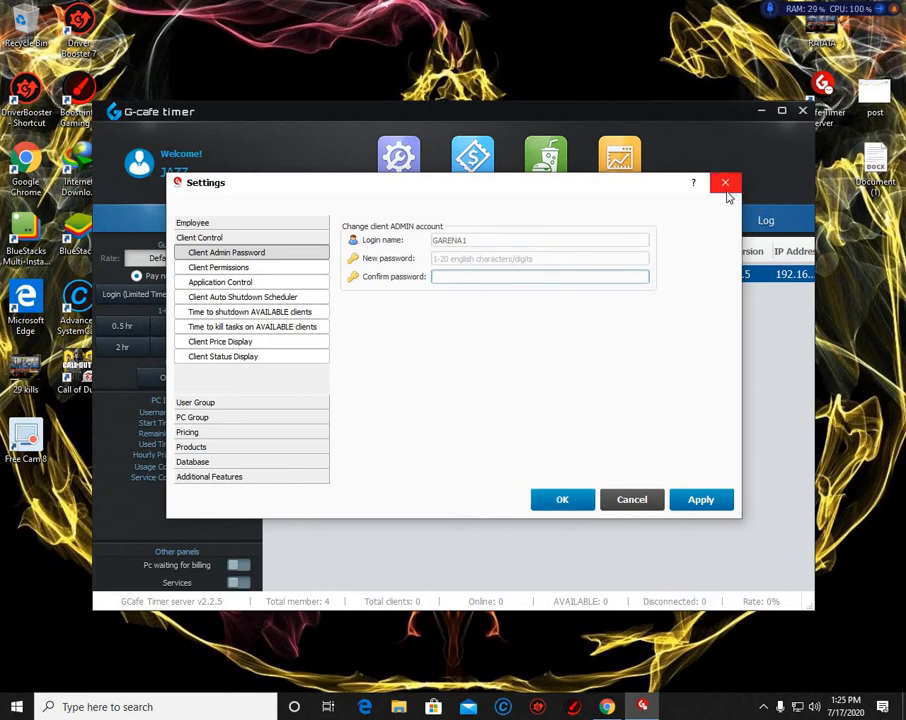
{"action": "left_click", "coordinate": [725, 182]}
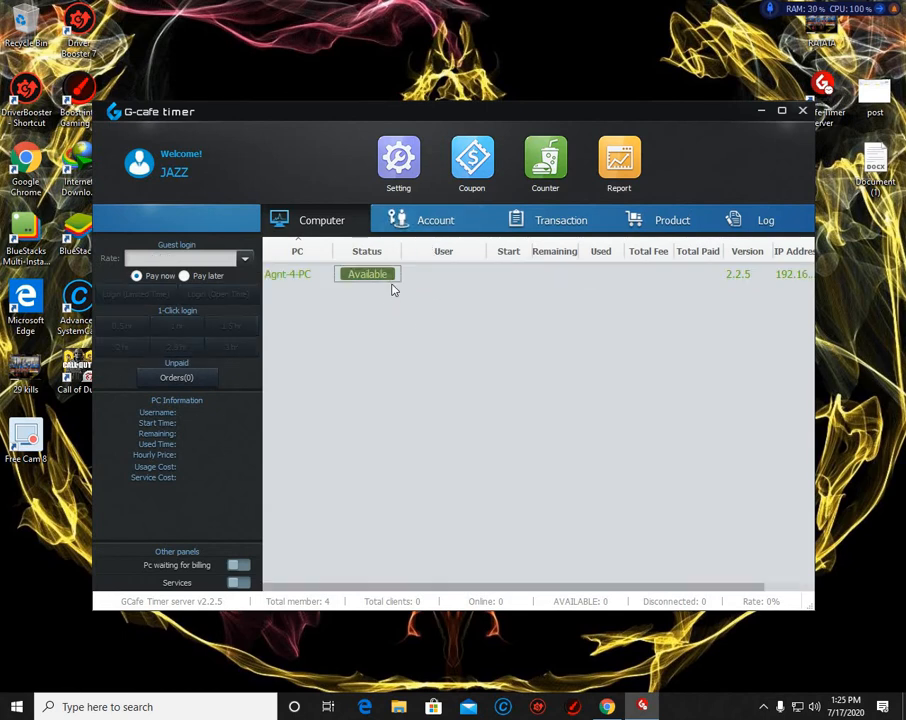
- Select Agnt-4-PC and bring up its PC control menu for remote control
{"action": "left_click", "coordinate": [287, 274]}
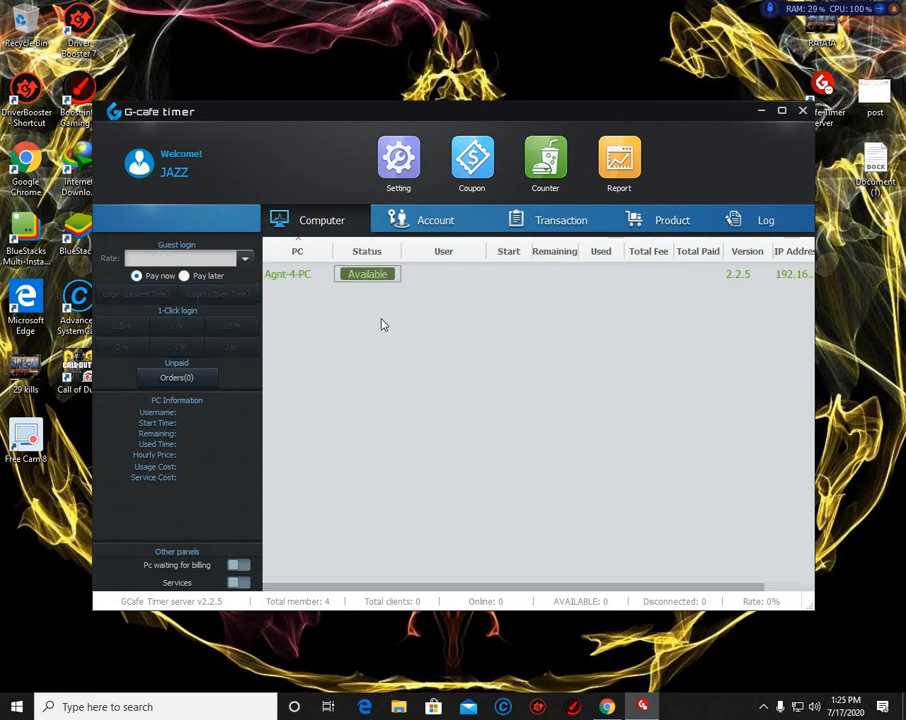
{"action": "right_click", "coordinate": [287, 274]}
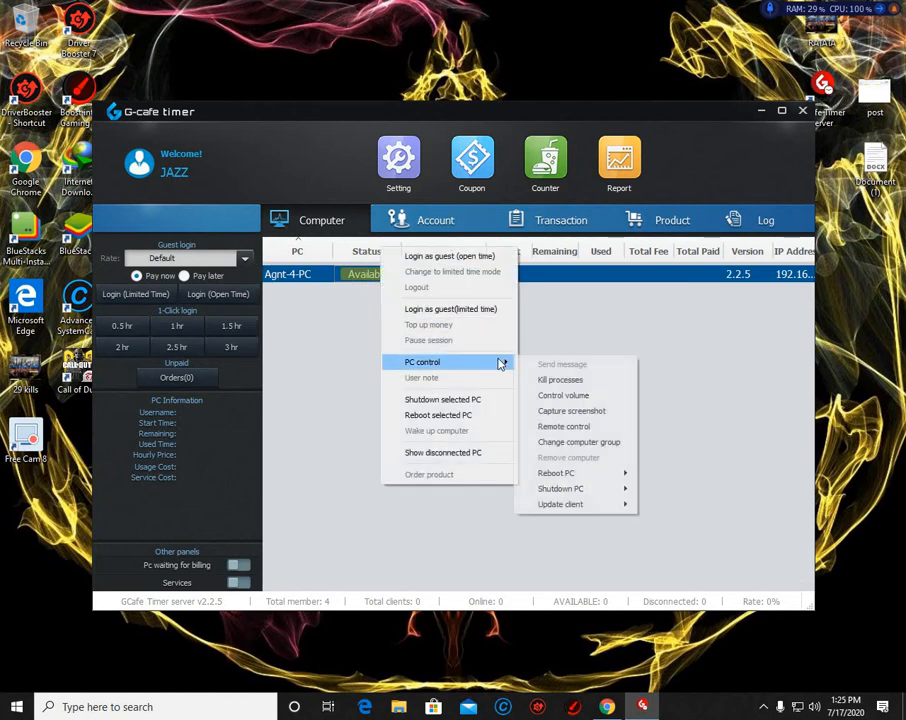
{"action": "mouse_move", "coordinate": [563, 426]}
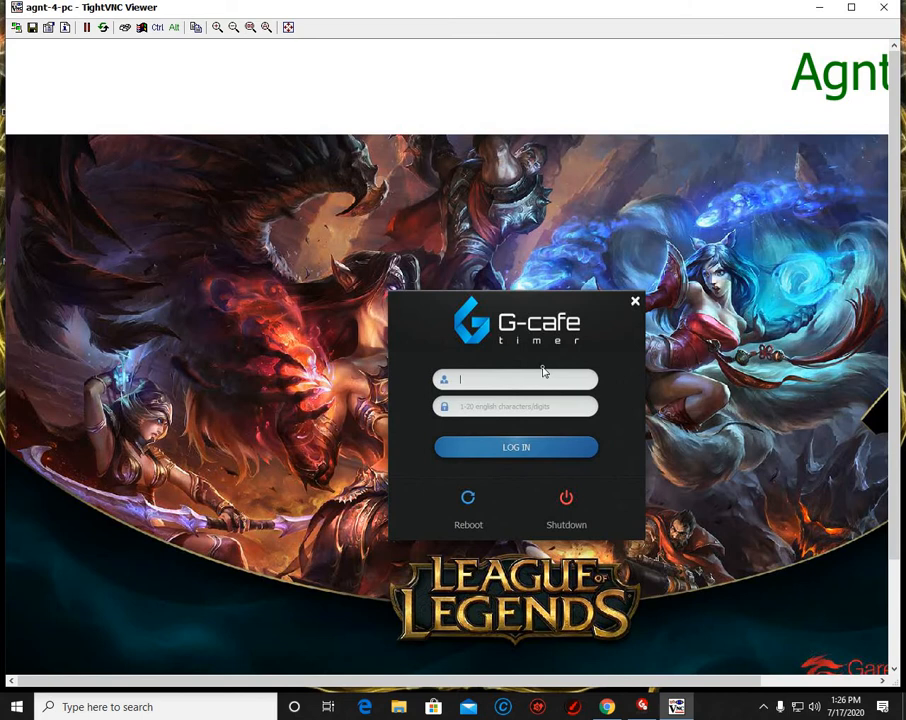
- Log the remote G-cafe client in as GARENA, correcting the password after an error
{"action": "type", "text": "GARENA"}
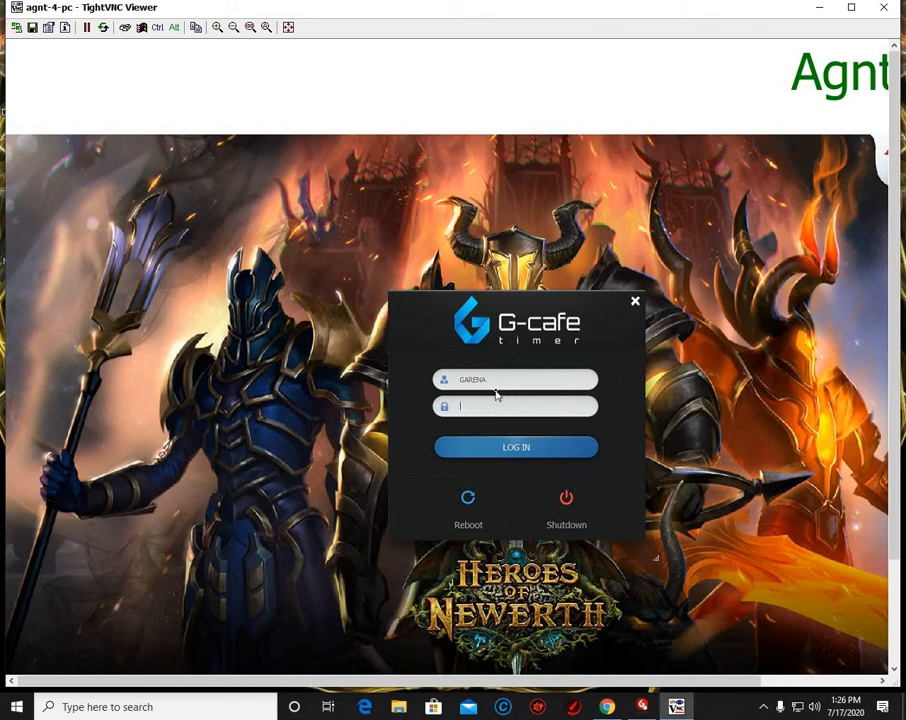
{"action": "type", "text": "••••"}
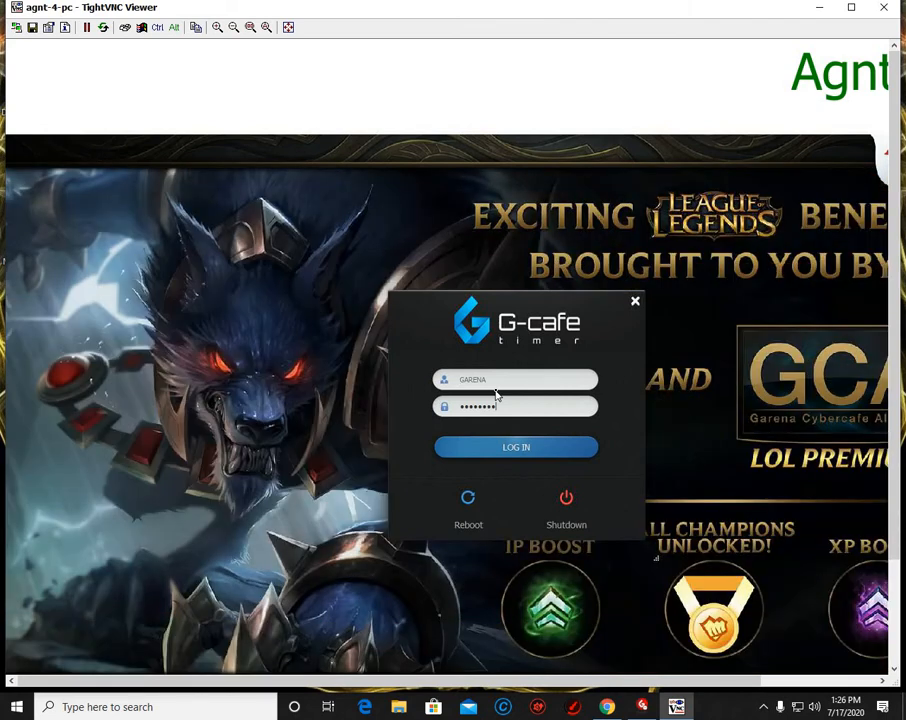
{"action": "left_click", "coordinate": [515, 447]}
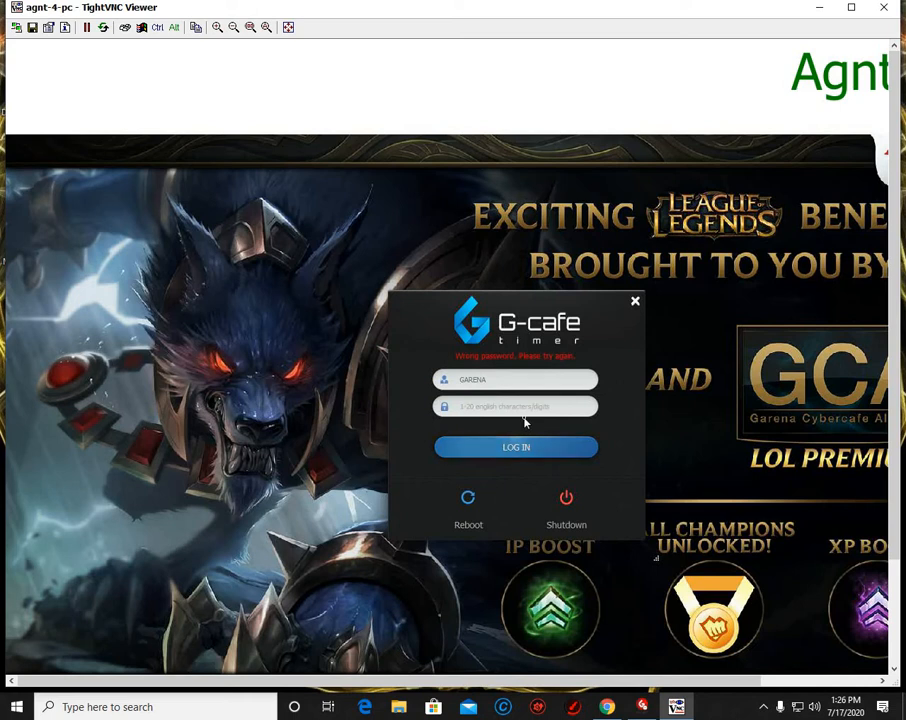
{"action": "left_click", "coordinate": [515, 379]}
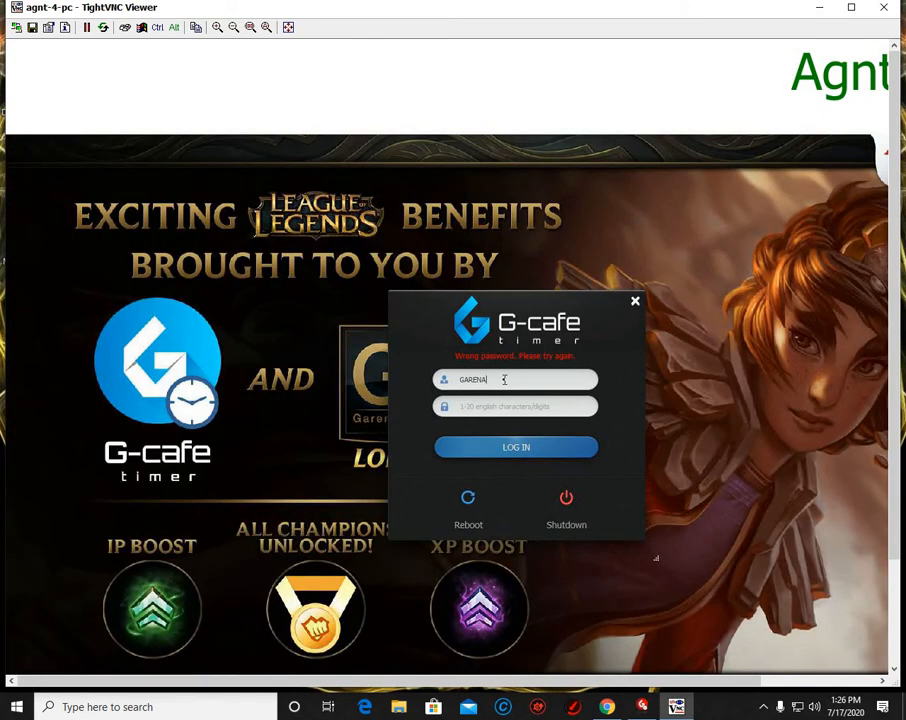
{"action": "left_click", "coordinate": [515, 406]}
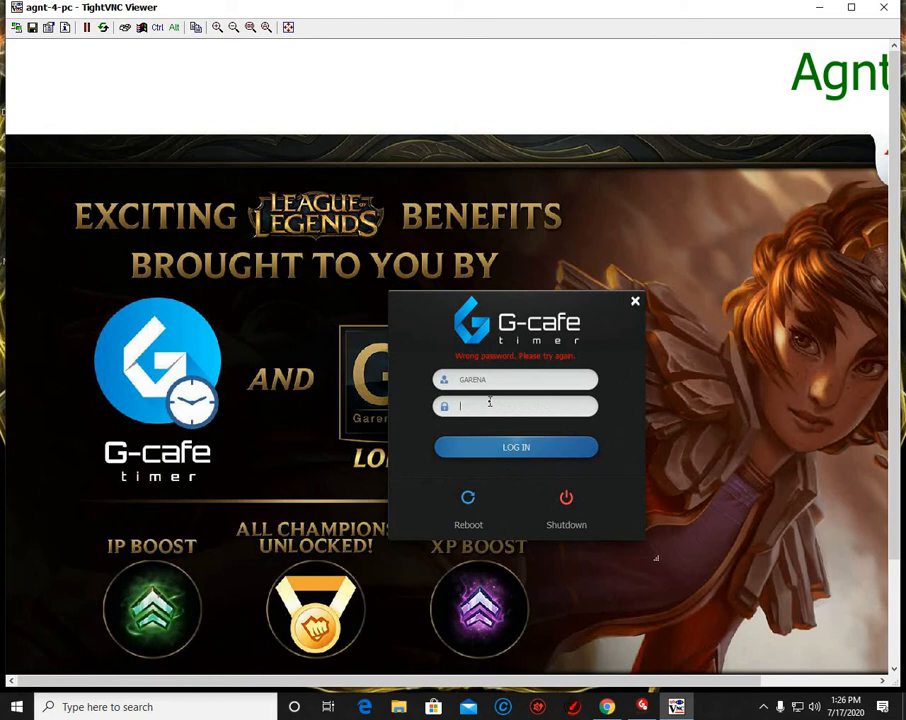
{"action": "type", "text": "password"}
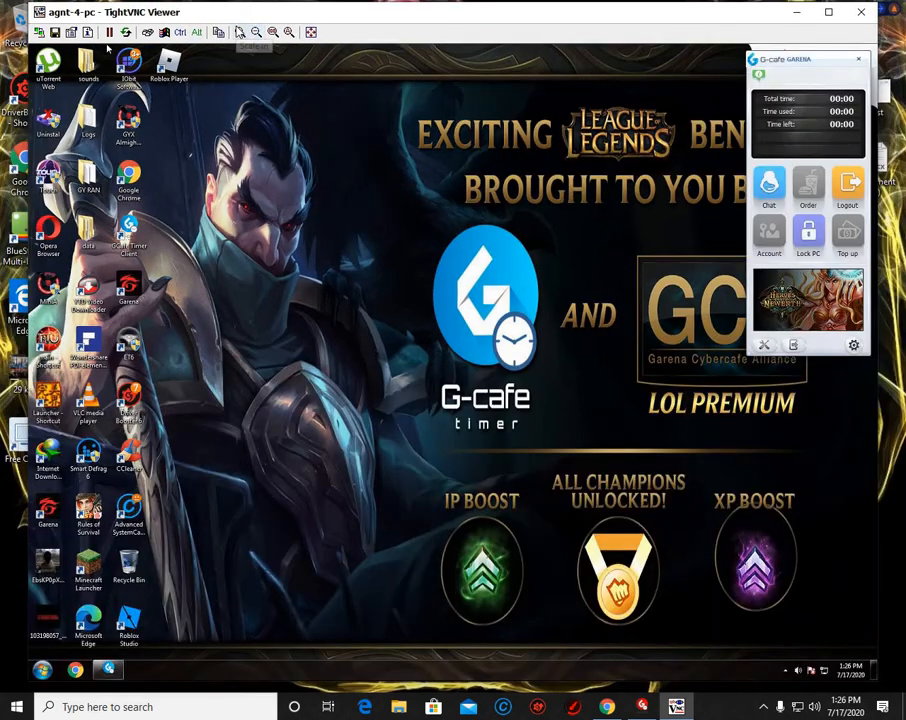
{"action": "mouse_move", "coordinate": [327, 97]}
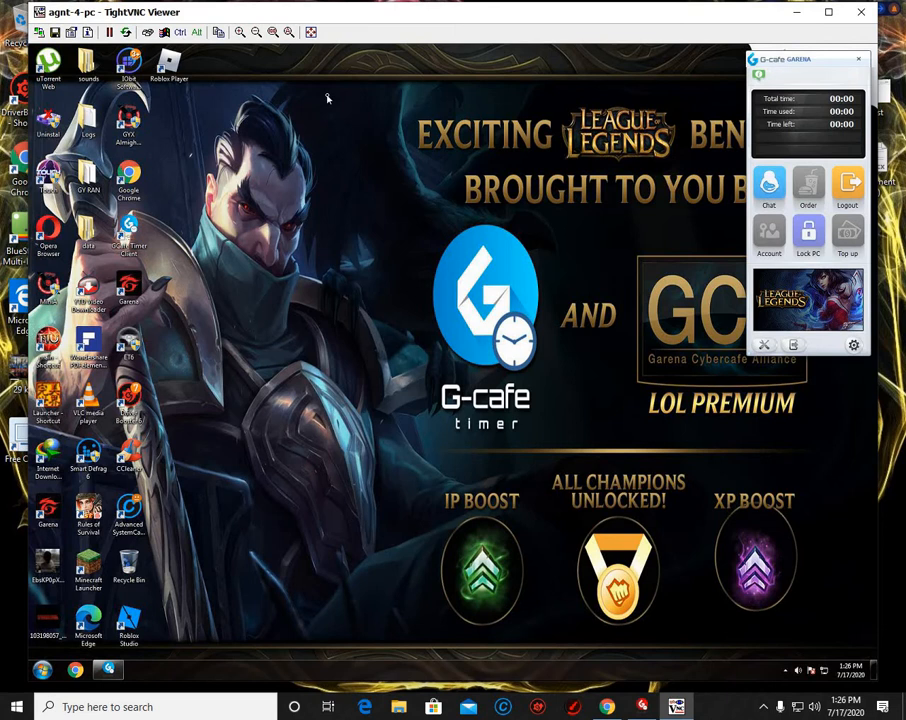
{"action": "mouse_move", "coordinate": [570, 628]}
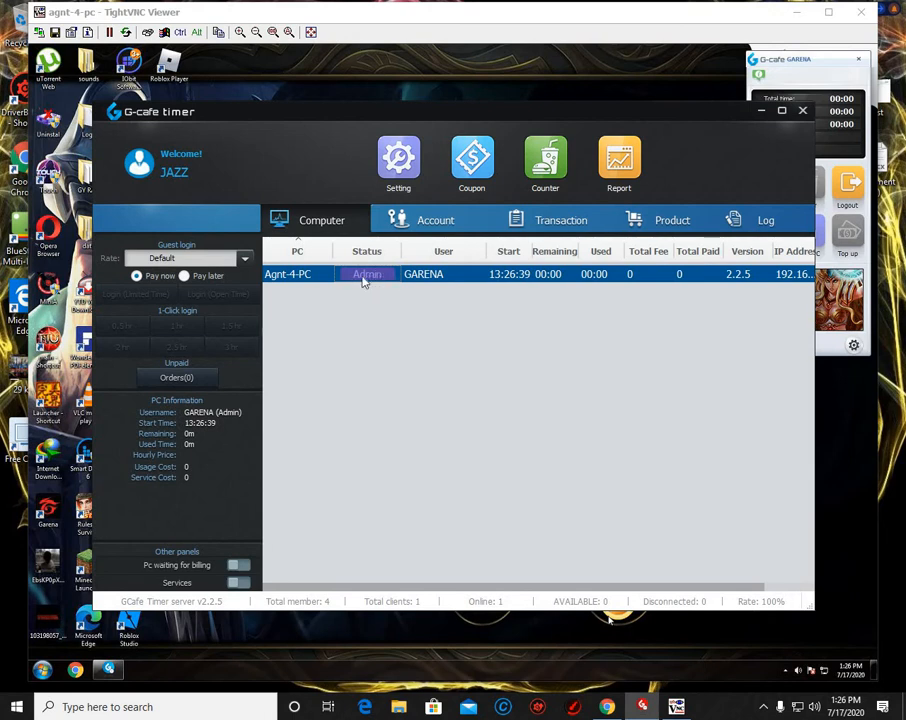
{"action": "mouse_move", "coordinate": [450, 255]}
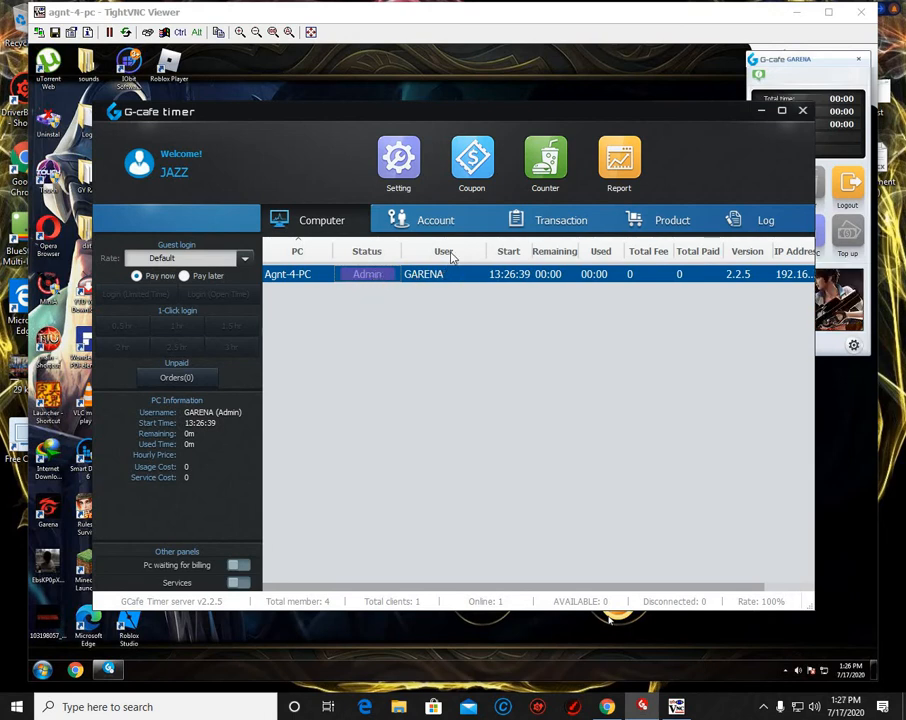
{"action": "mouse_move", "coordinate": [443, 307]}
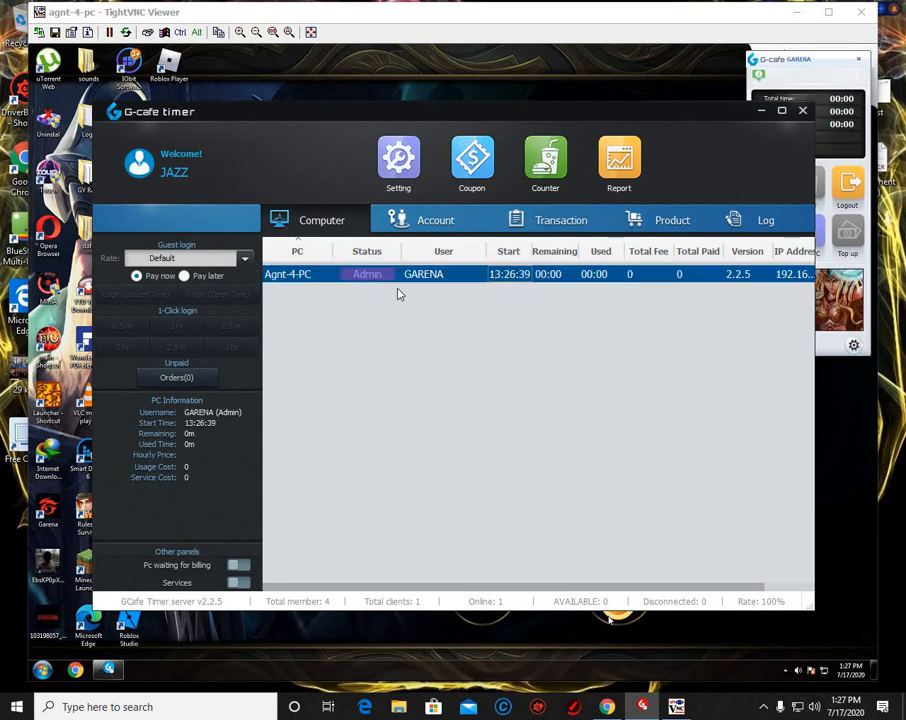
{"action": "mouse_move", "coordinate": [426, 278]}
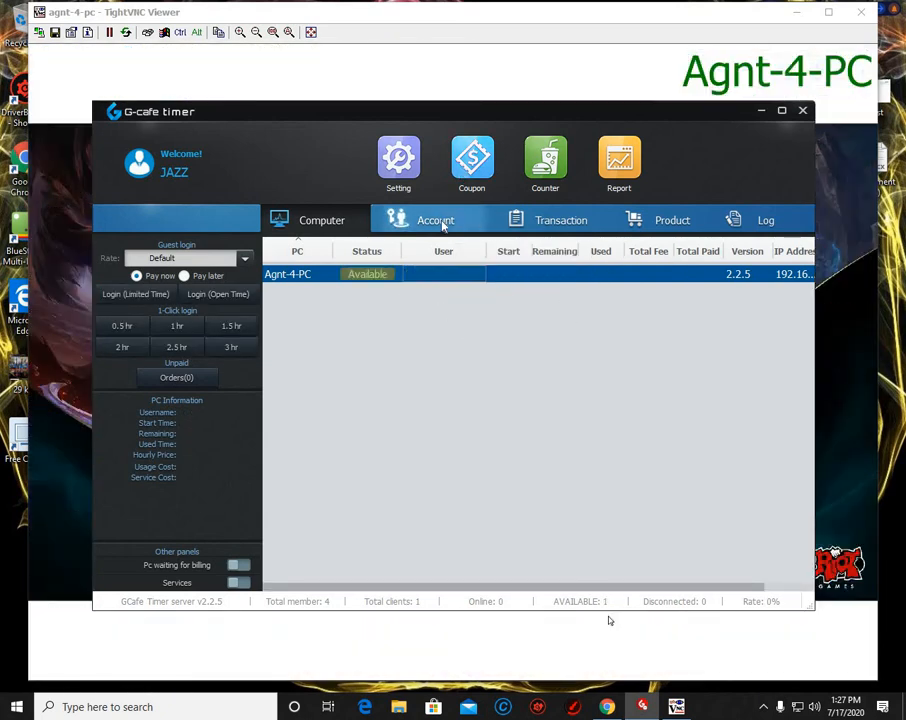
- From the Account tab, open a blank Edit user account form with the + button
{"action": "left_click", "coordinate": [434, 219]}
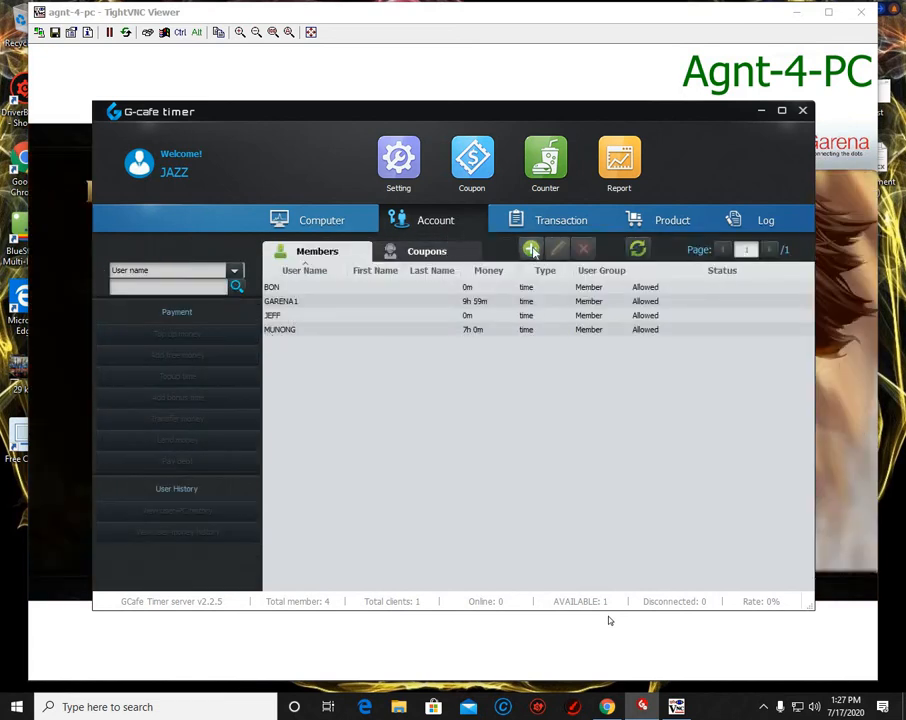
{"action": "left_click", "coordinate": [531, 249]}
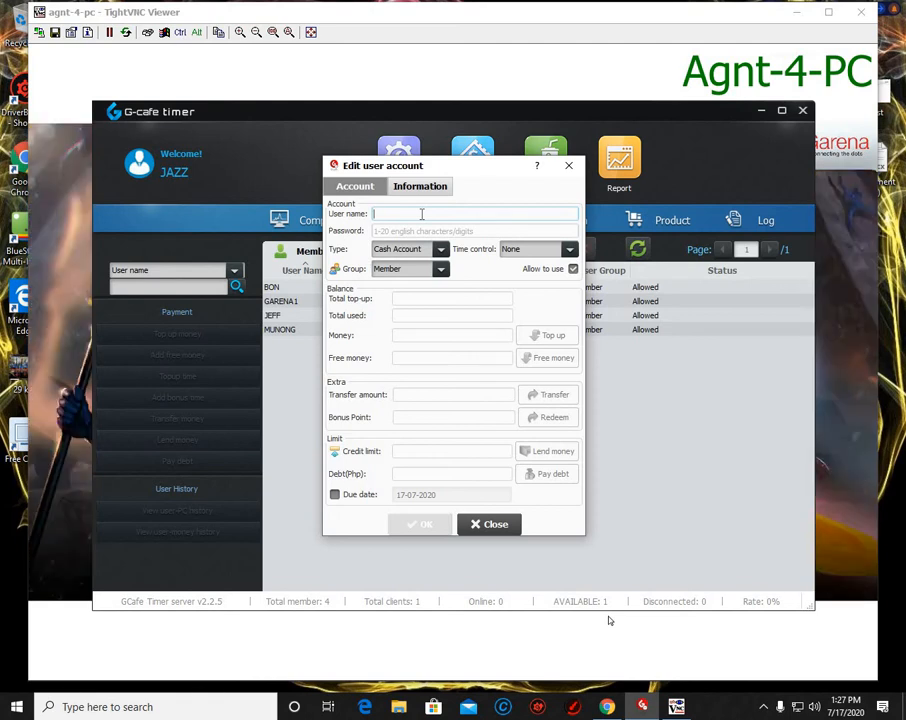
- Create member EXAMPLE with a password as a Time Account, then return to Computers
{"action": "type", "text": "E"}
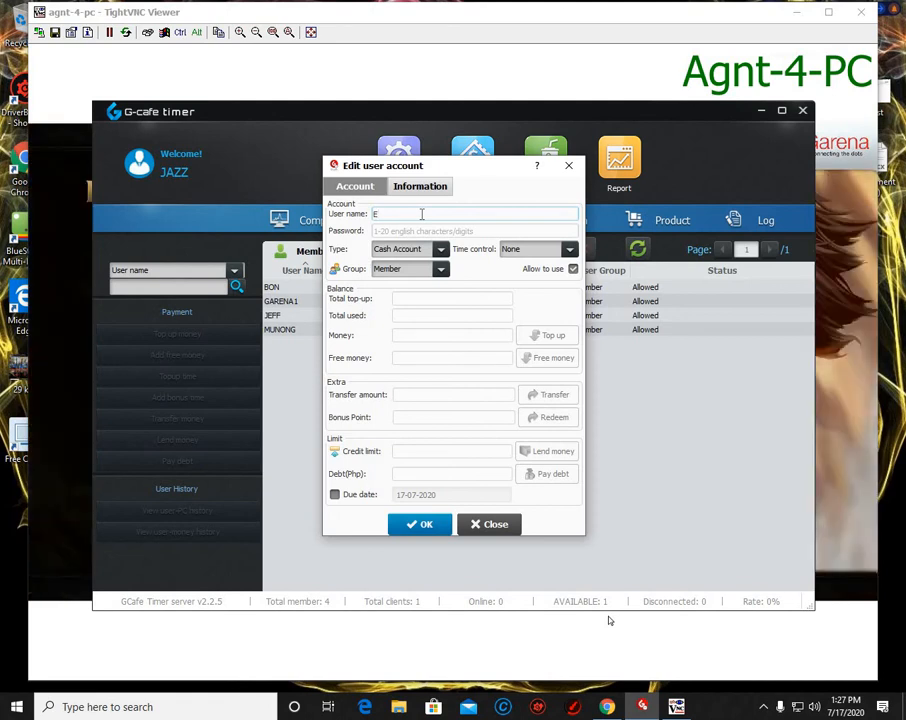
{"action": "type", "text": "XAMPLE"}
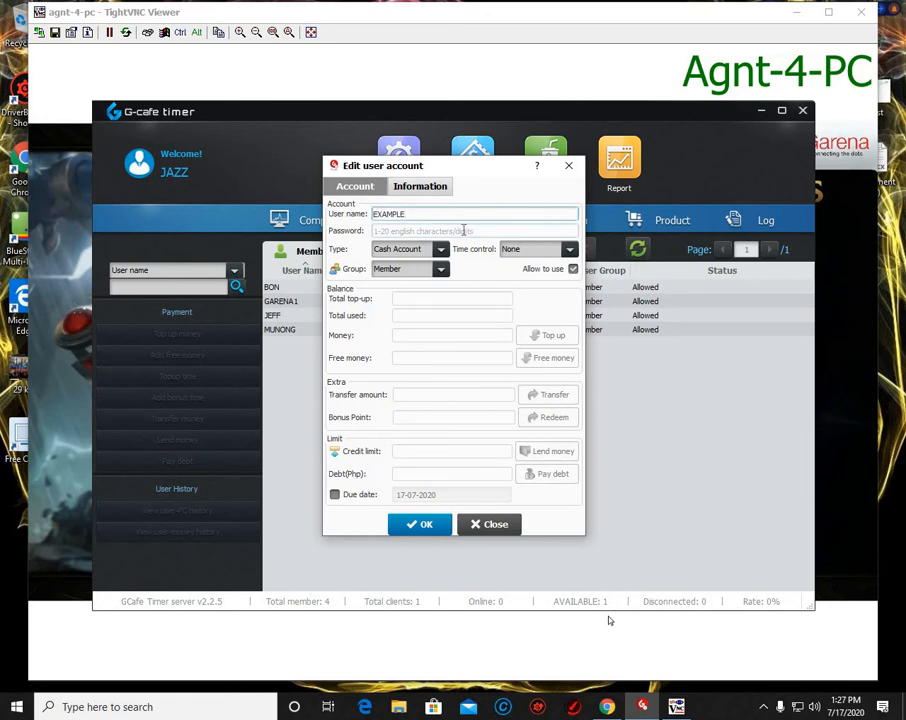
{"action": "left_click", "coordinate": [470, 231]}
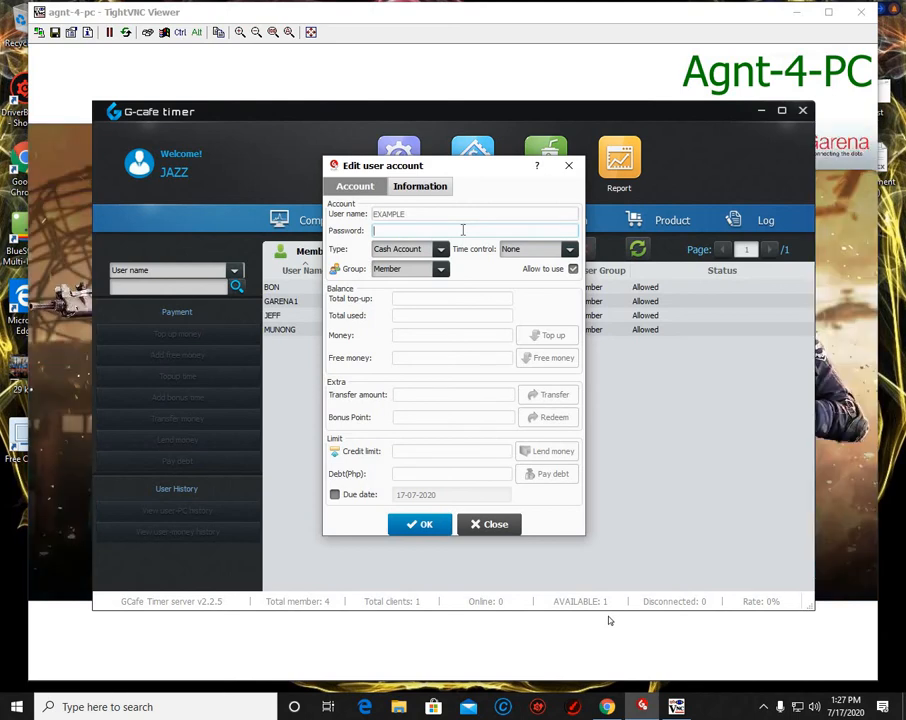
{"action": "type", "text": "**"}
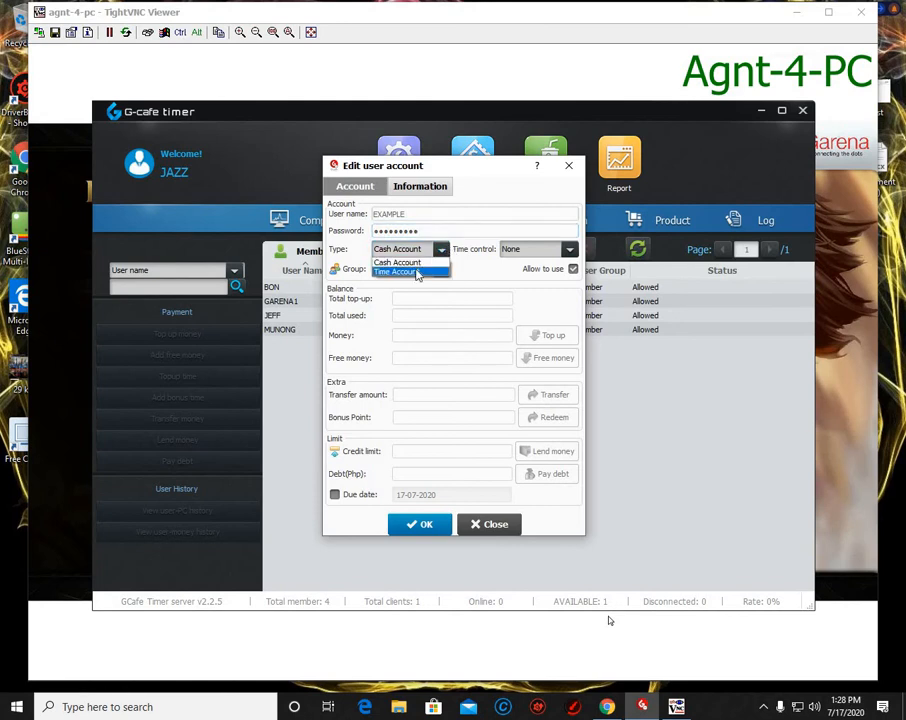
{"action": "left_click", "coordinate": [398, 272]}
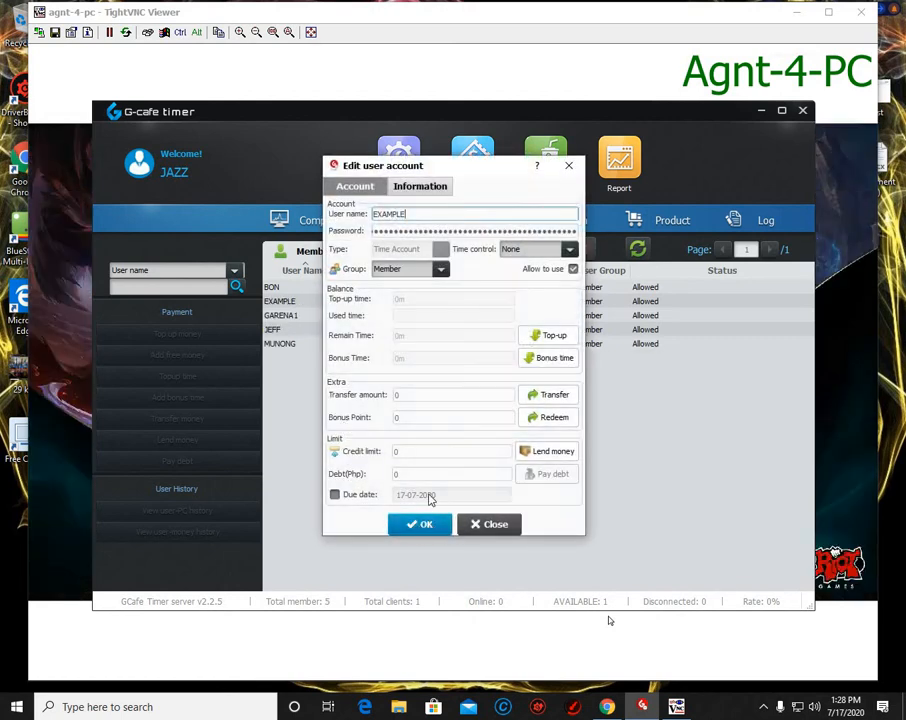
{"action": "left_click", "coordinate": [419, 524]}
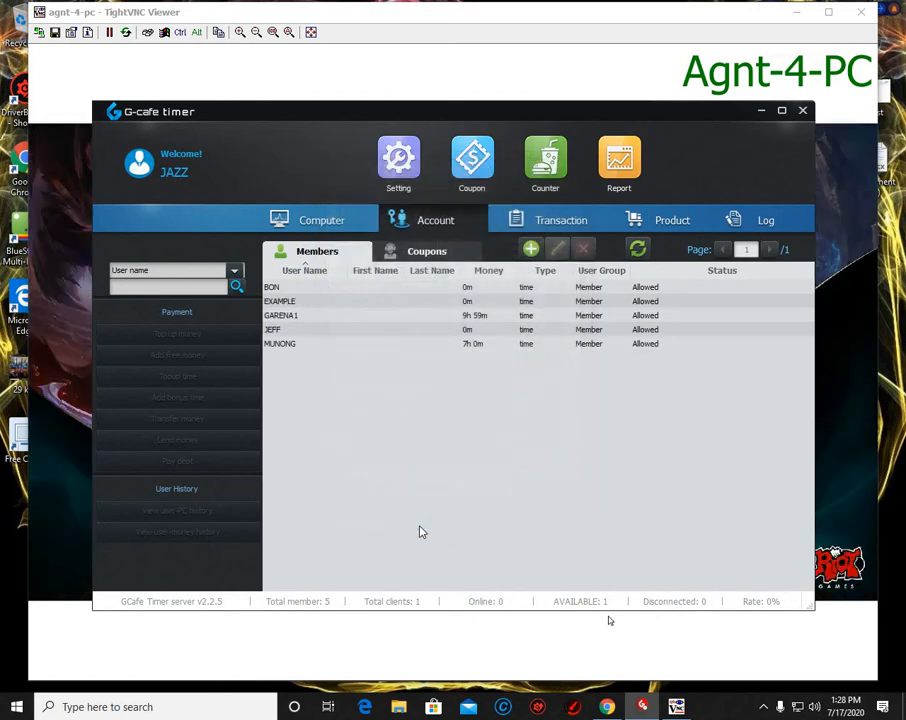
{"action": "left_click", "coordinate": [322, 219]}
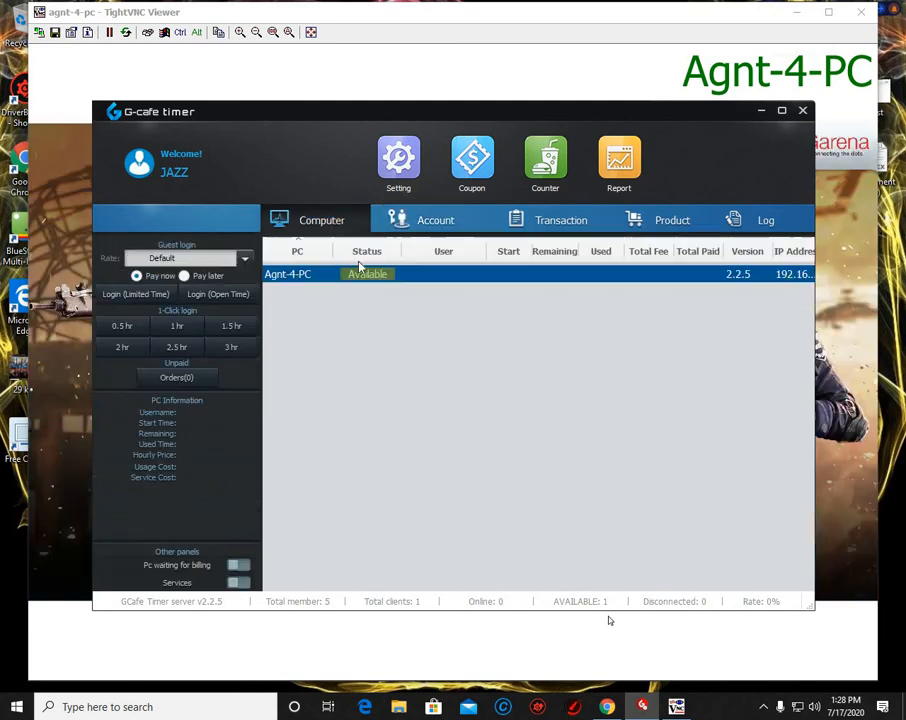
{"action": "mouse_move", "coordinate": [398, 274]}
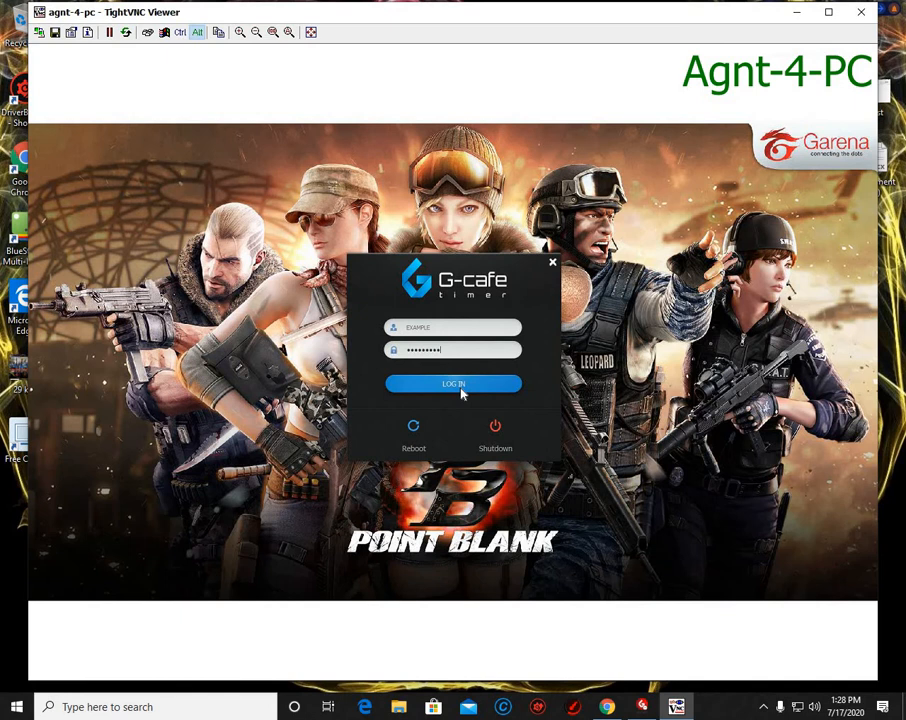
- Try logging in as EXAMPLE on the client, then show the member accounts list
{"action": "left_click", "coordinate": [453, 383]}
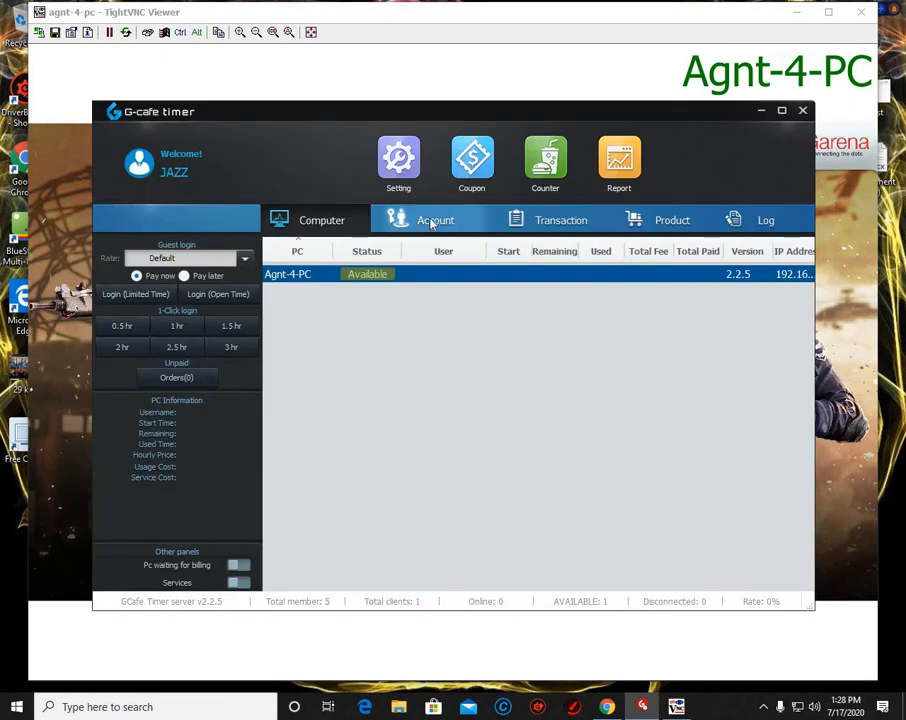
{"action": "left_click", "coordinate": [434, 219]}
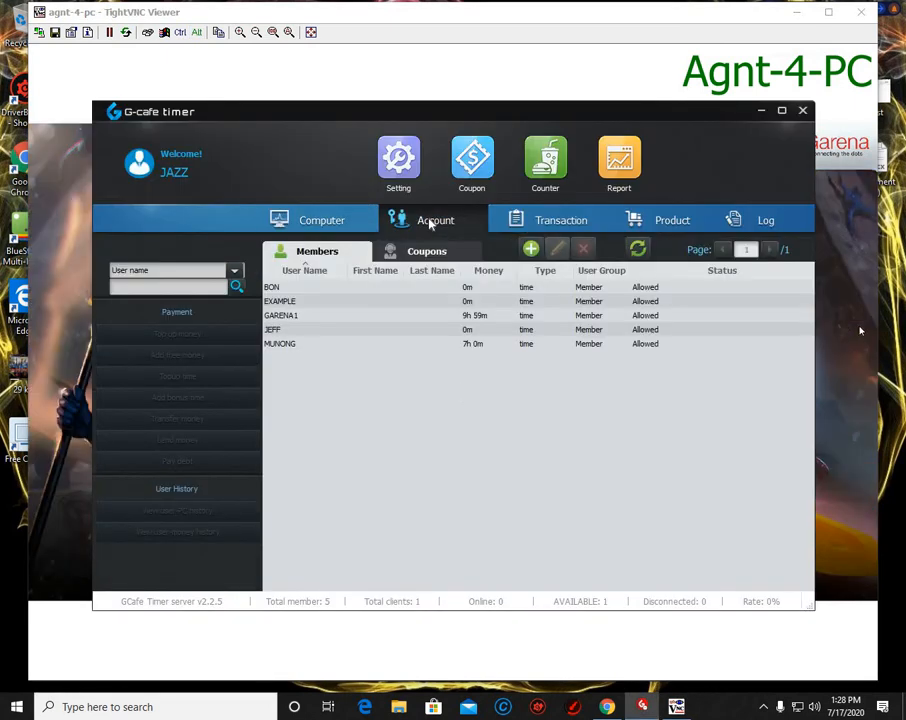
{"action": "mouse_move", "coordinate": [335, 303]}
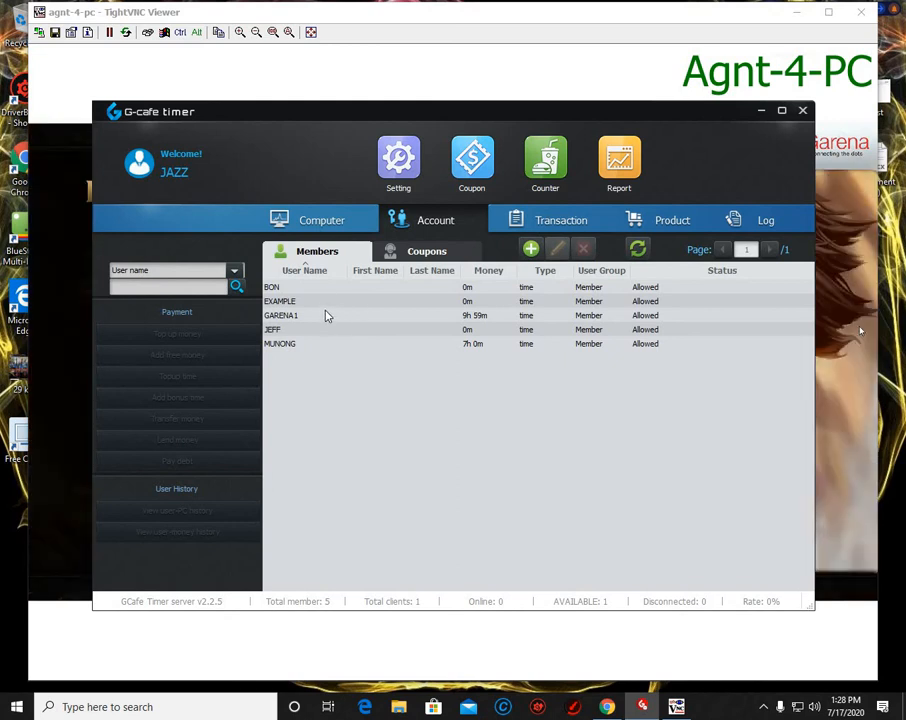
{"action": "mouse_move", "coordinate": [326, 308]}
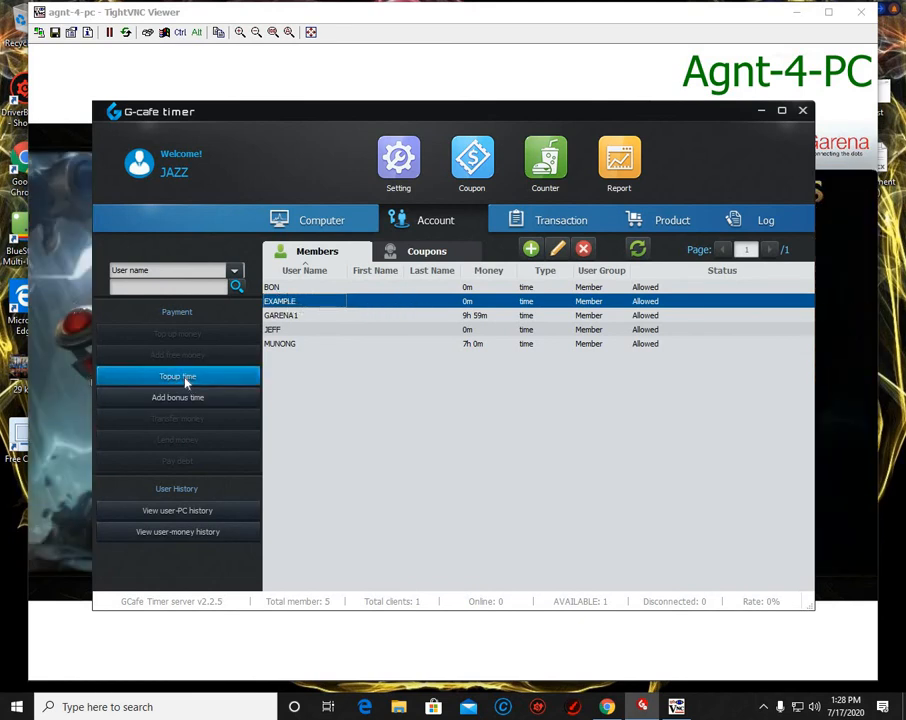
- Add 5h 0min of time to EXAMPLE through Topup time
{"action": "left_click", "coordinate": [177, 376]}
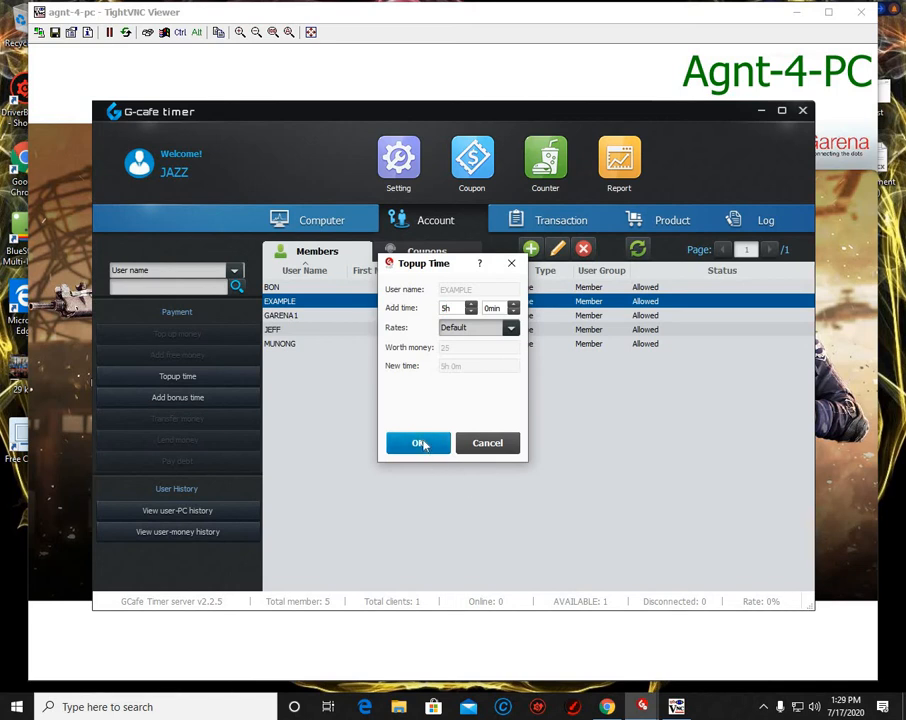
{"action": "left_click", "coordinate": [418, 443]}
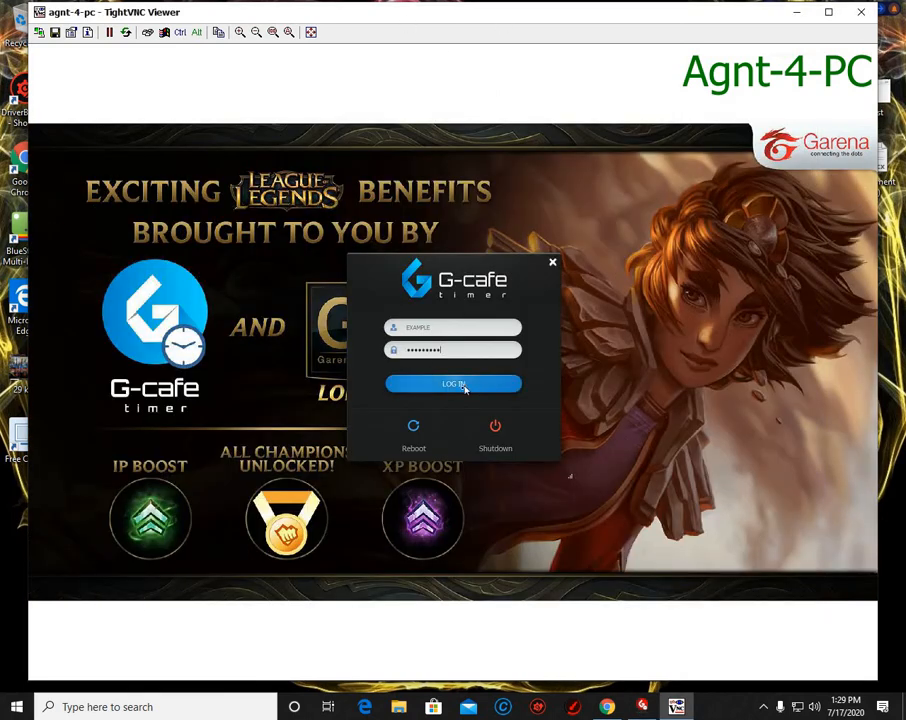
- Log EXAMPLE in on Agnt-4-PC and confirm Online with 05:00 left in Computers
{"action": "left_click", "coordinate": [453, 383]}
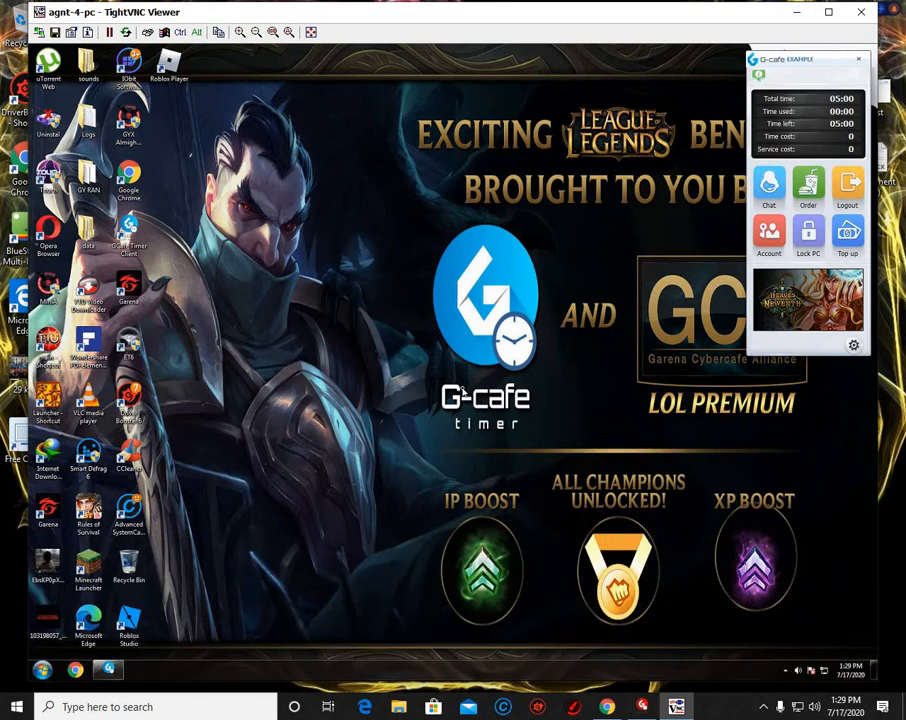
{"action": "mouse_move", "coordinate": [688, 188]}
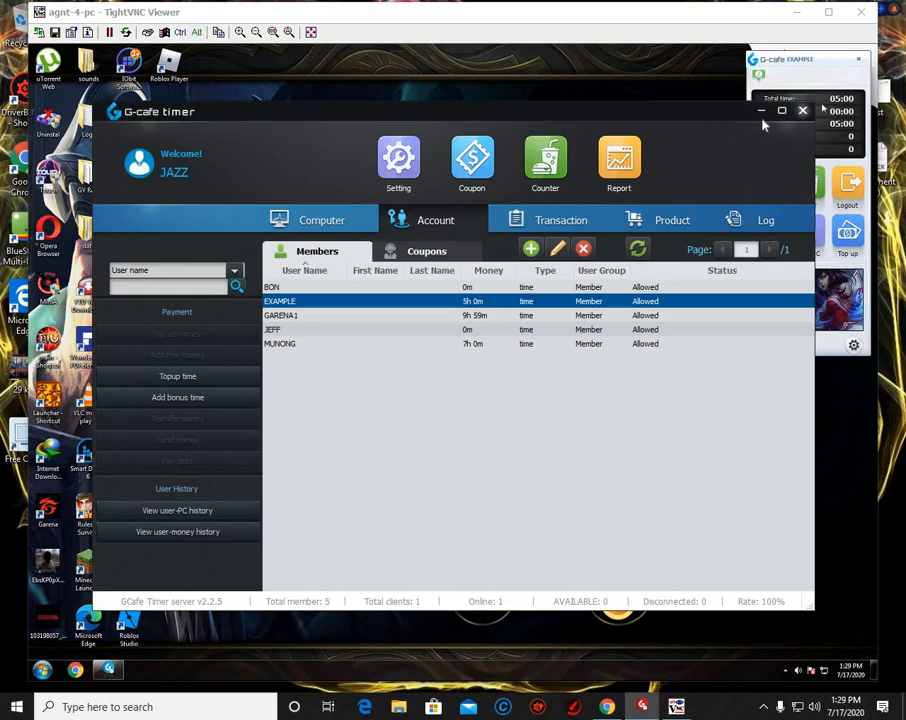
{"action": "left_click", "coordinate": [321, 220]}
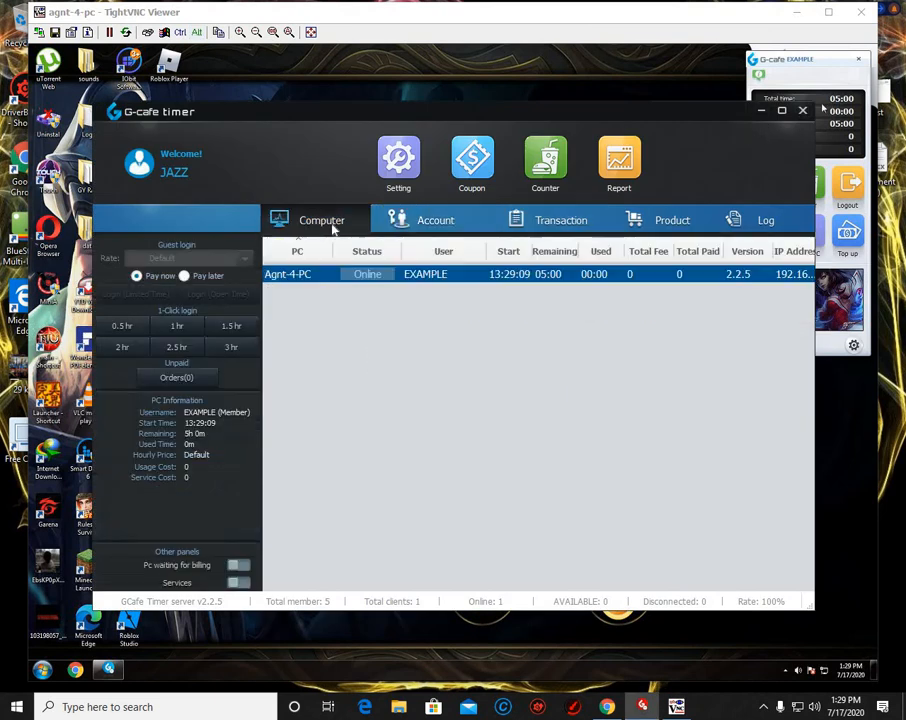
- Review the member accounts list and log EXAMPLE out of Agnt-4-PC
{"action": "left_click", "coordinate": [424, 273]}
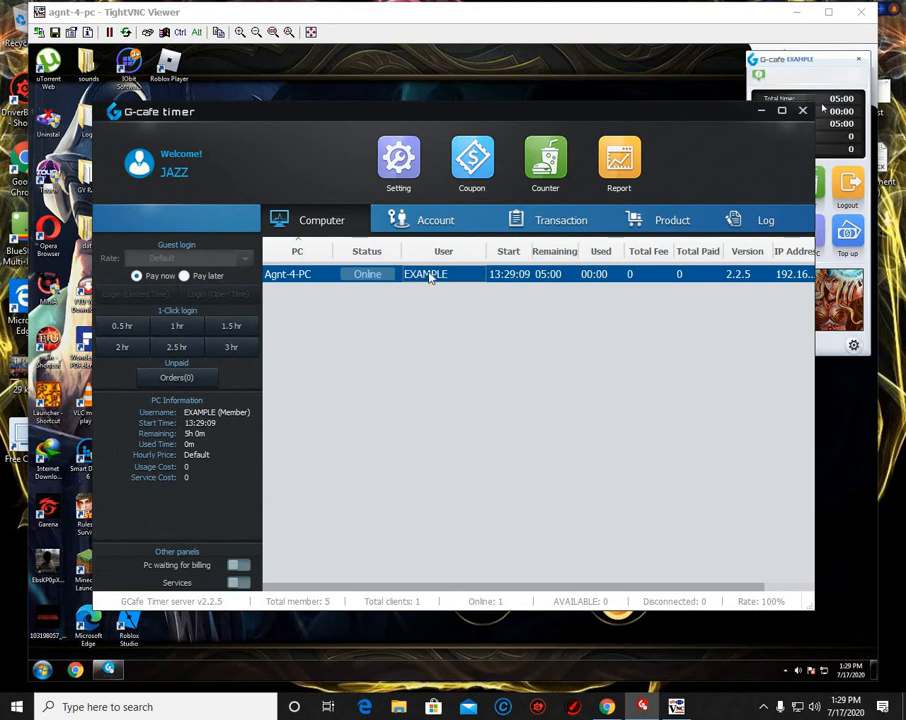
{"action": "mouse_move", "coordinate": [432, 278]}
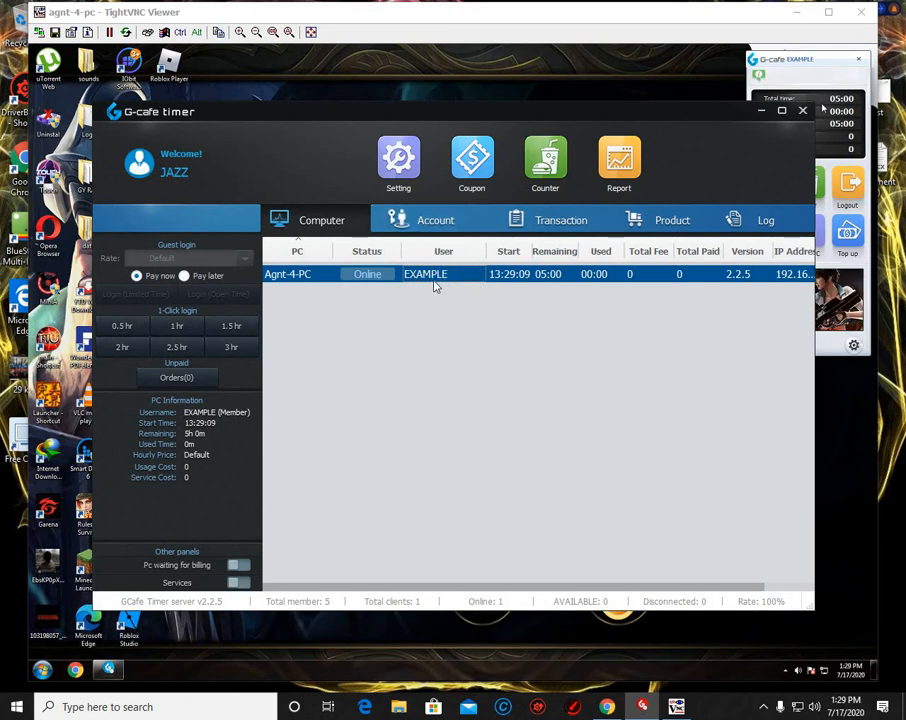
{"action": "left_click", "coordinate": [435, 220]}
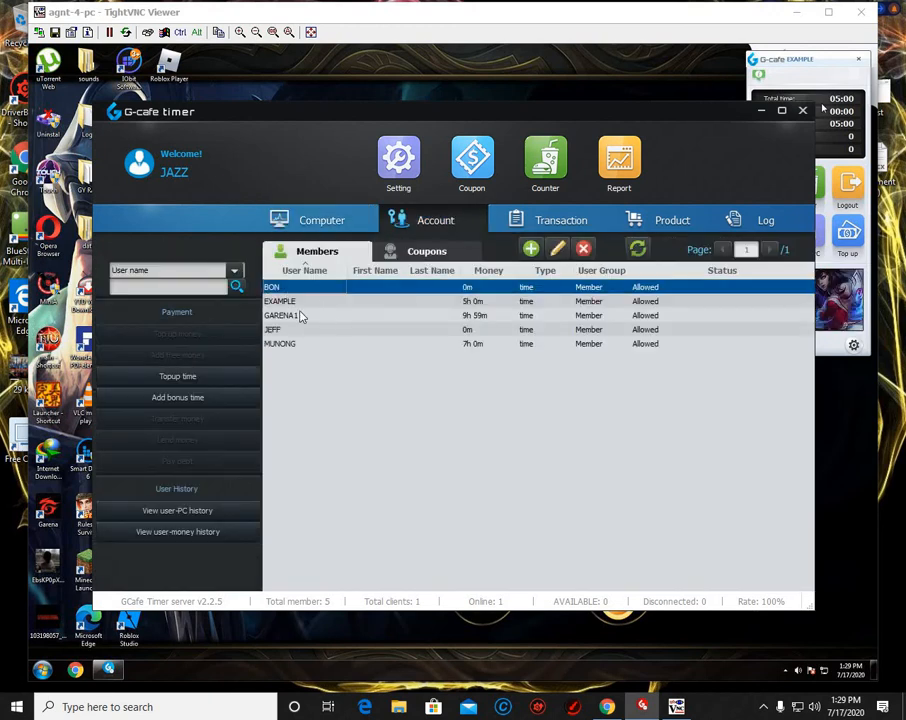
{"action": "left_click", "coordinate": [300, 315]}
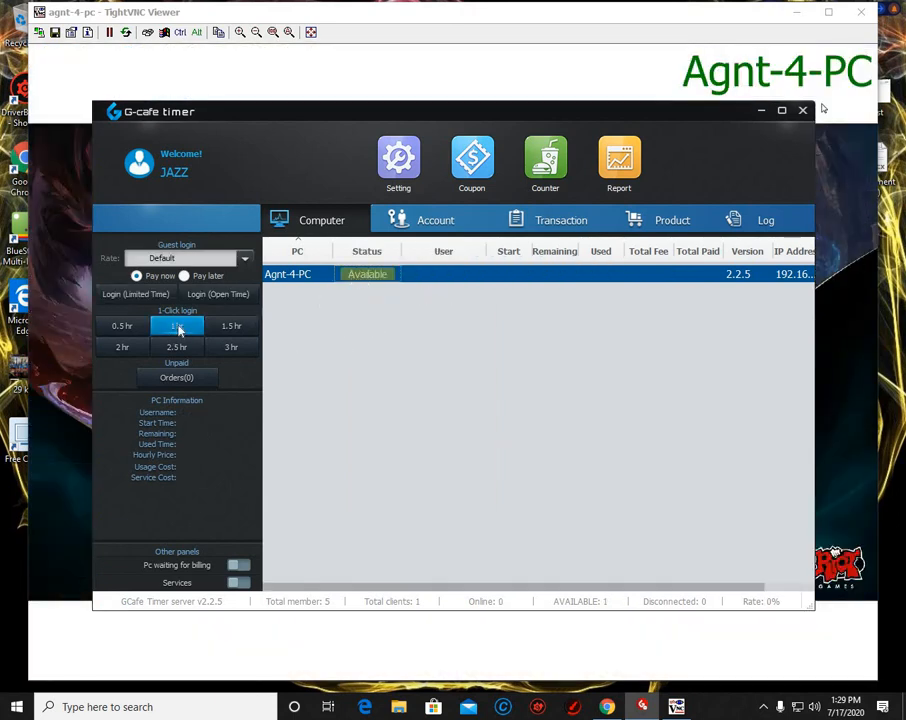
{"action": "left_click", "coordinate": [231, 326]}
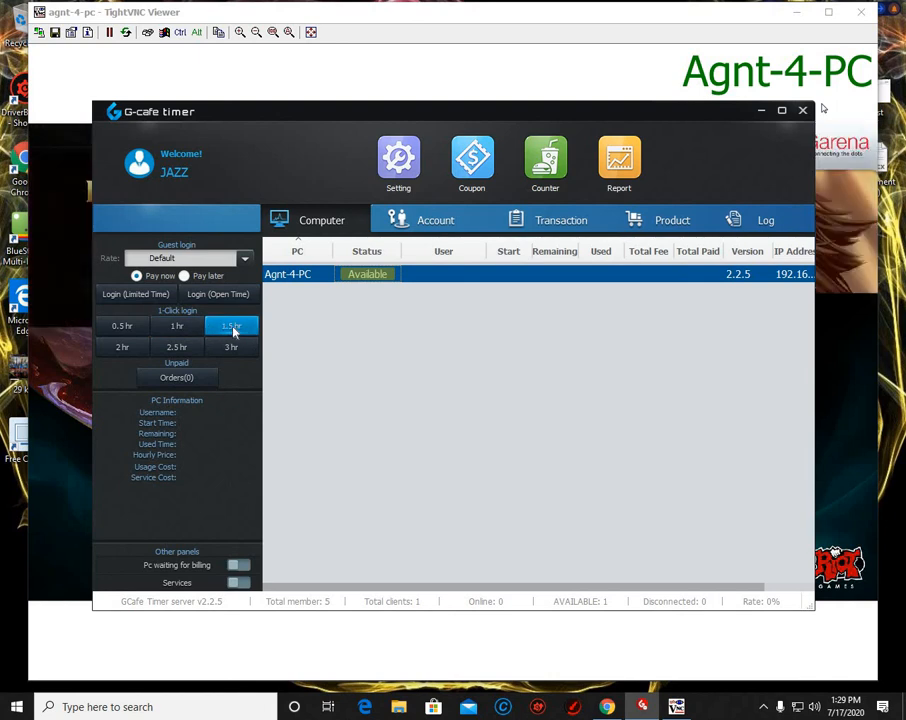
{"action": "left_click", "coordinate": [176, 346]}
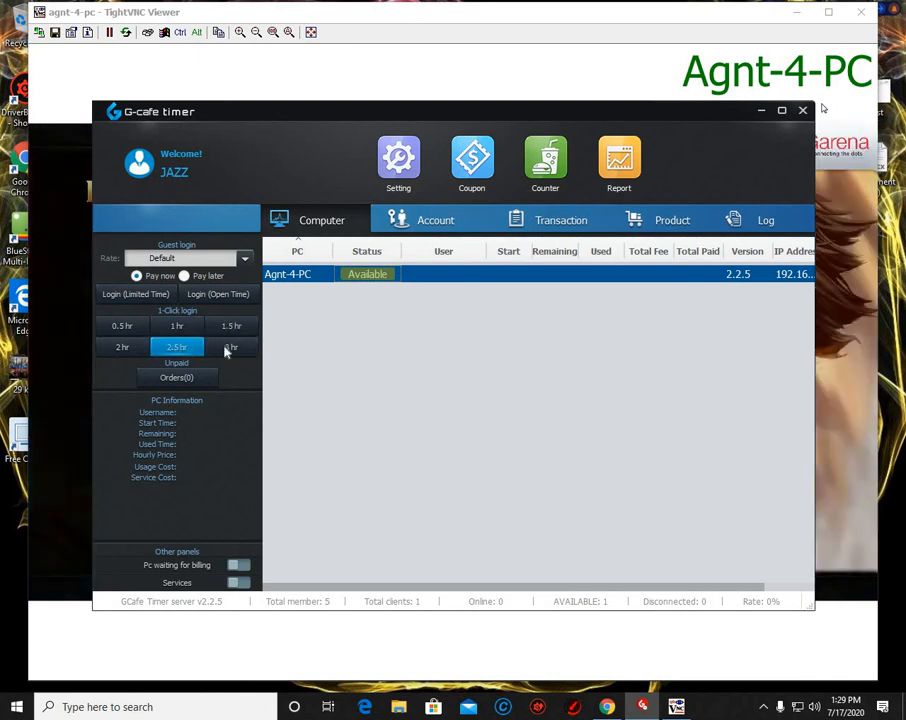
{"action": "mouse_move", "coordinate": [348, 347]}
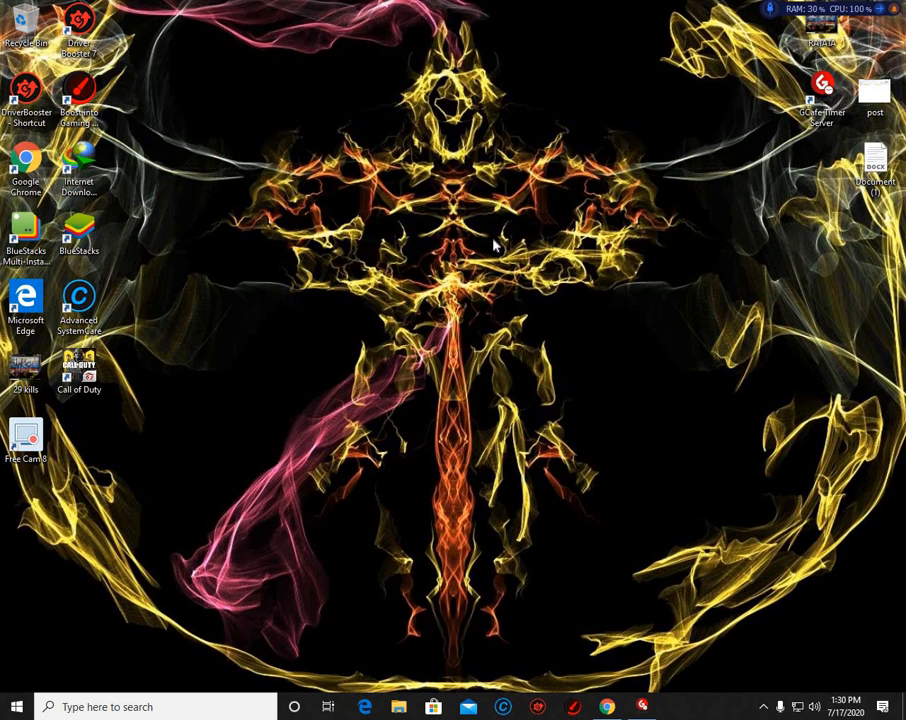
{"action": "mouse_move", "coordinate": [490, 243]}
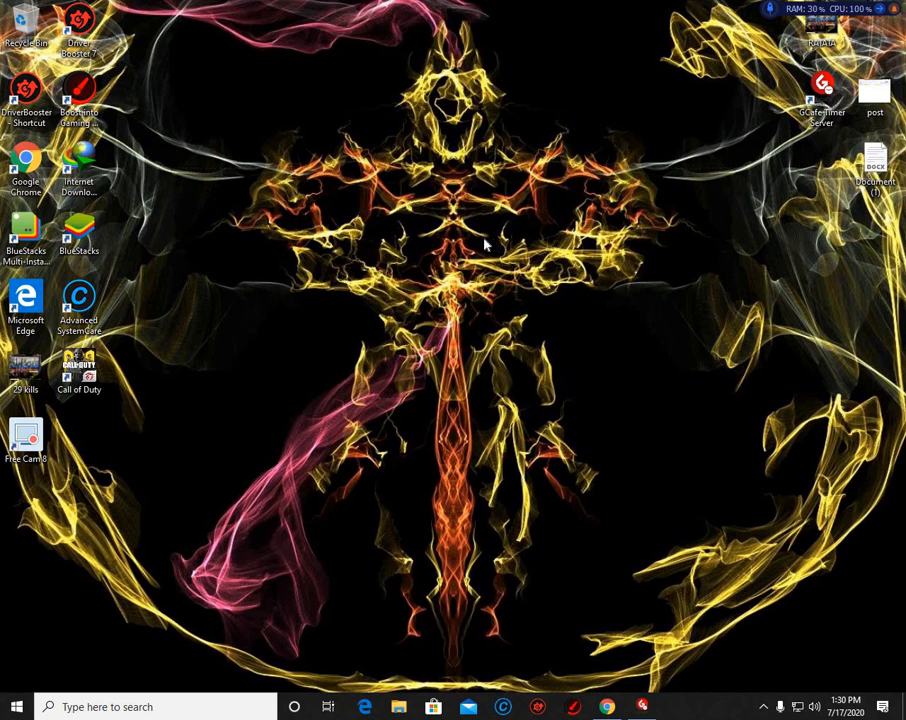